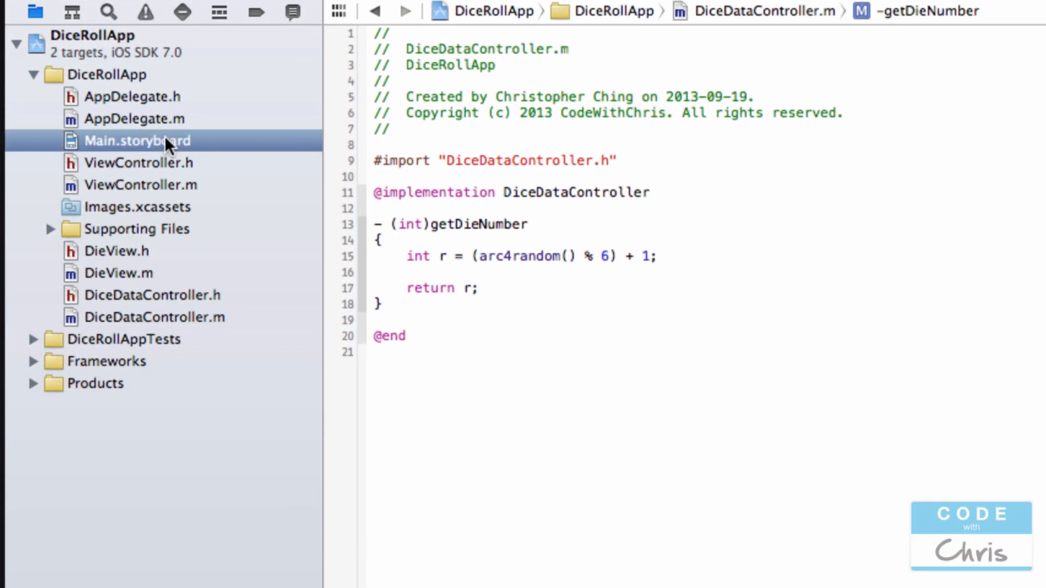
# Open Main.storyboard and deselect the die view on the canvas.
pyautogui.click(136, 141)
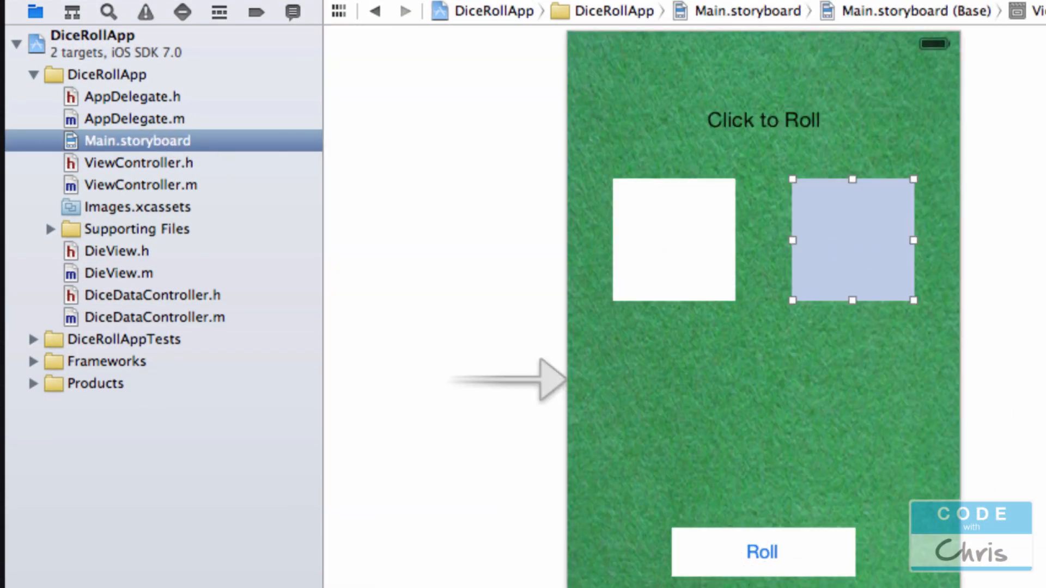
pyautogui.moveTo(213, 304)
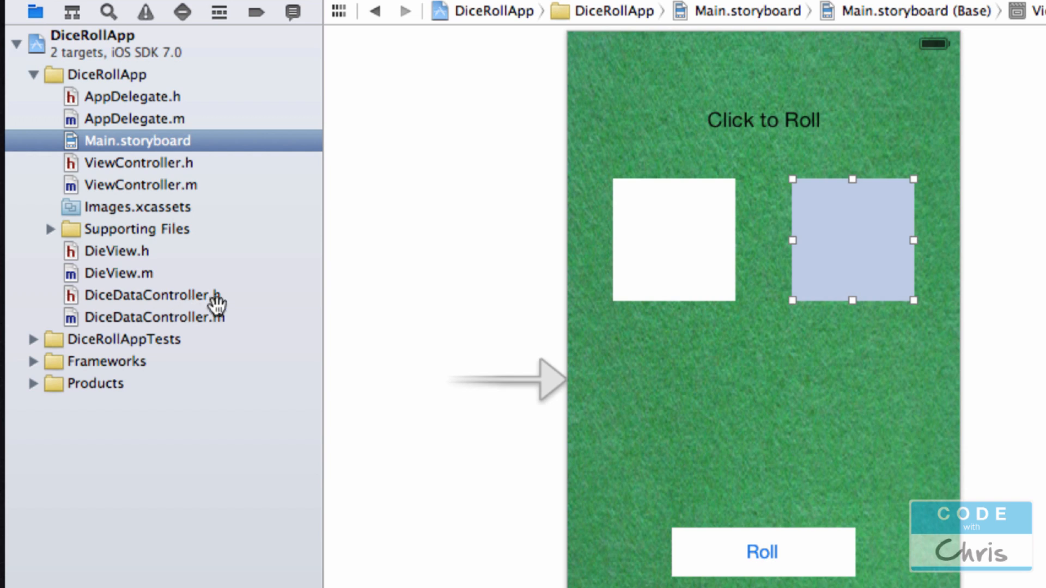
pyautogui.moveTo(580, 255)
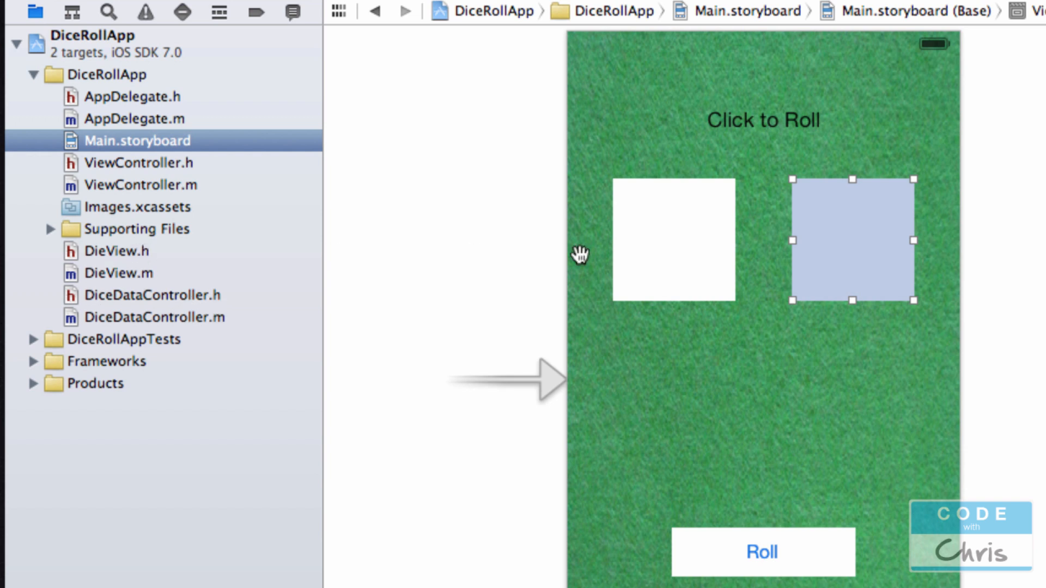
pyautogui.click(433, 250)
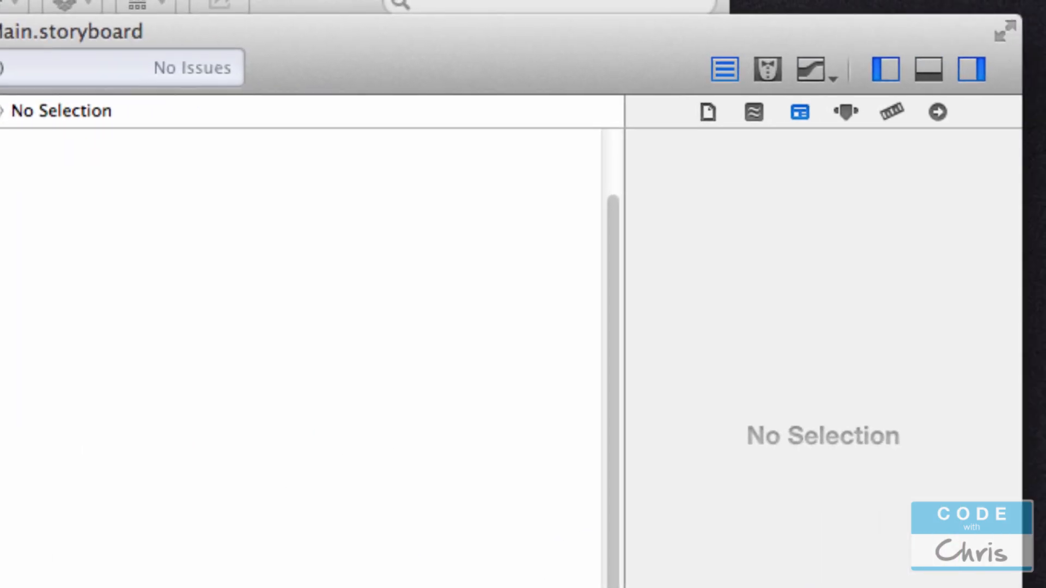
# Show ViewController.m beside the storyboard and connect Roll to a new rollClicked: action.
pyautogui.click(766, 69)
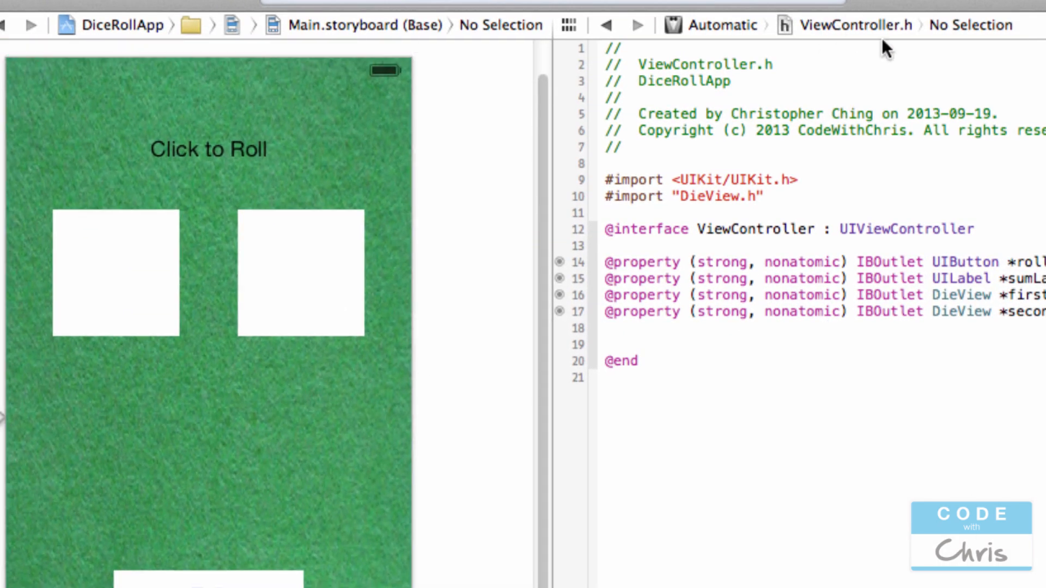
pyautogui.click(842, 25)
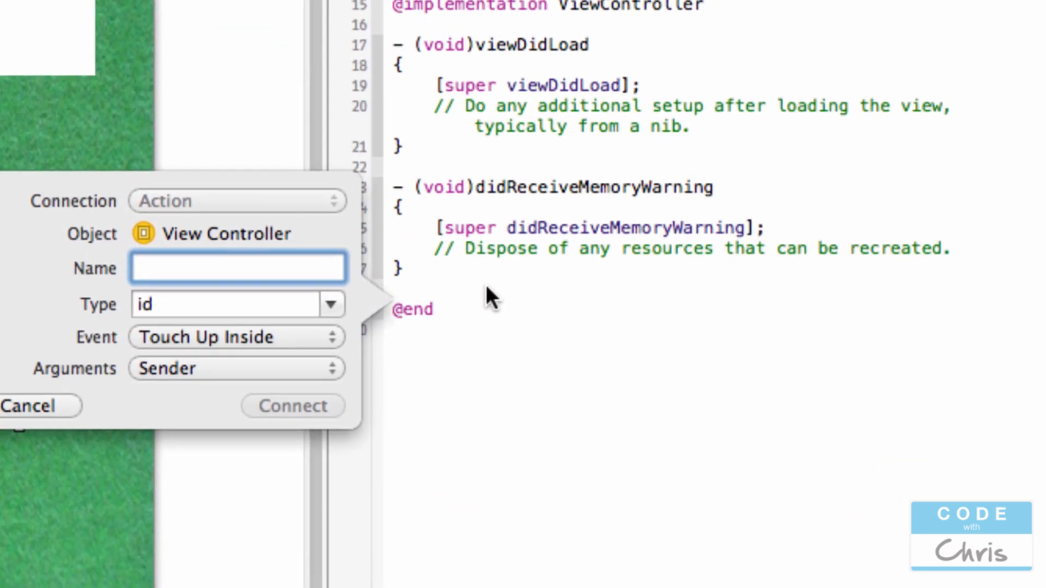
pyautogui.write('rollClick')
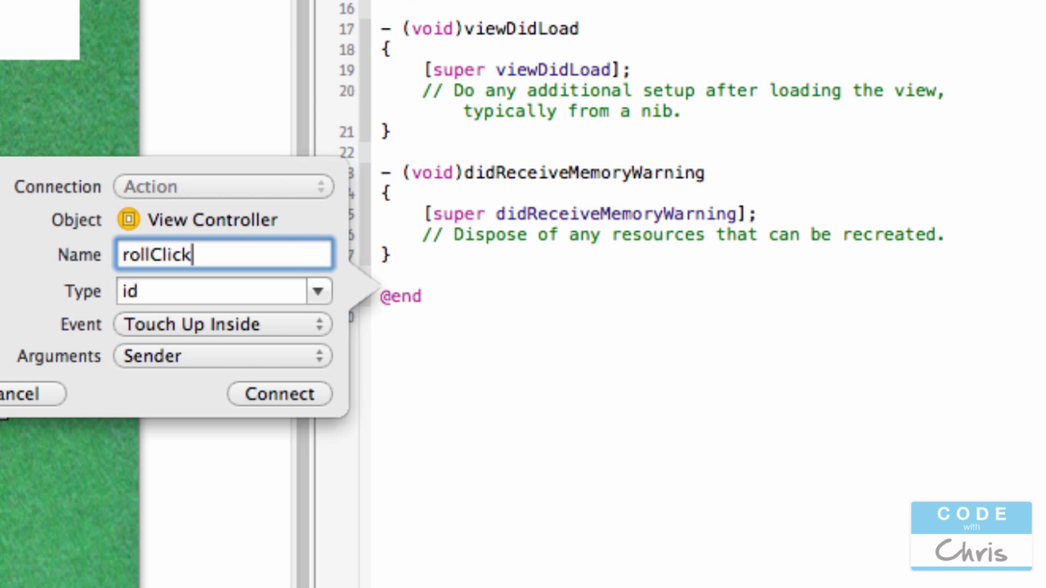
pyautogui.click(280, 395)
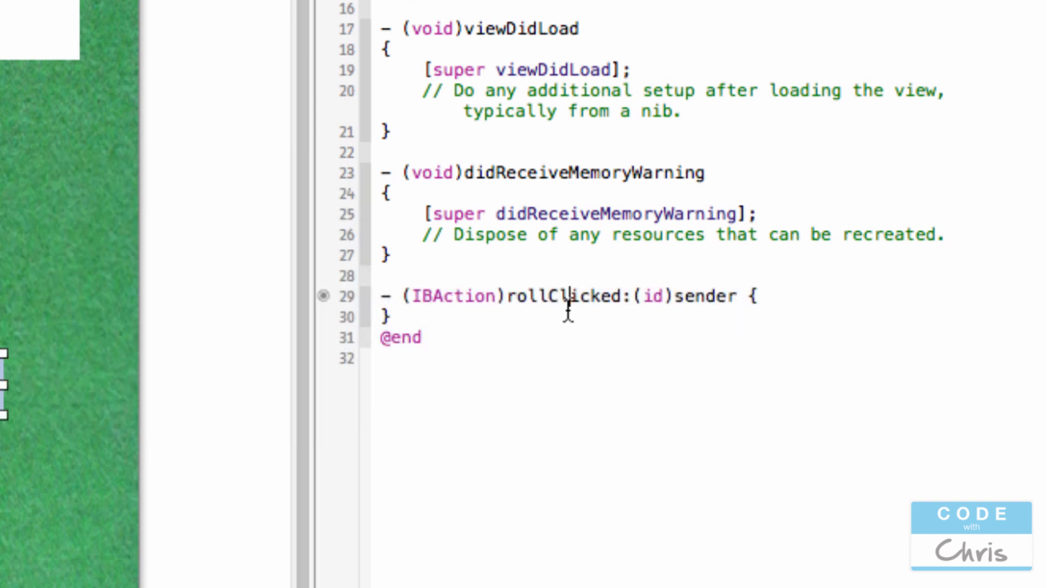
pyautogui.press('Return')
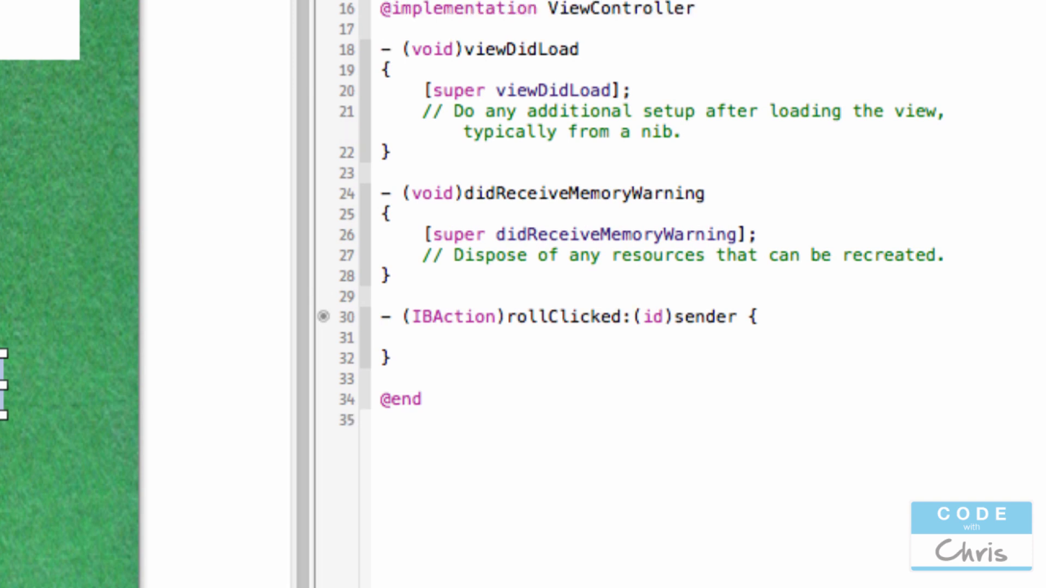
# Import DiceDataController.h and create diceController with [[DiceDataController alloc] init] in rollClicked:.
pyautogui.write('NSString')
pyautogui.write('#import "')
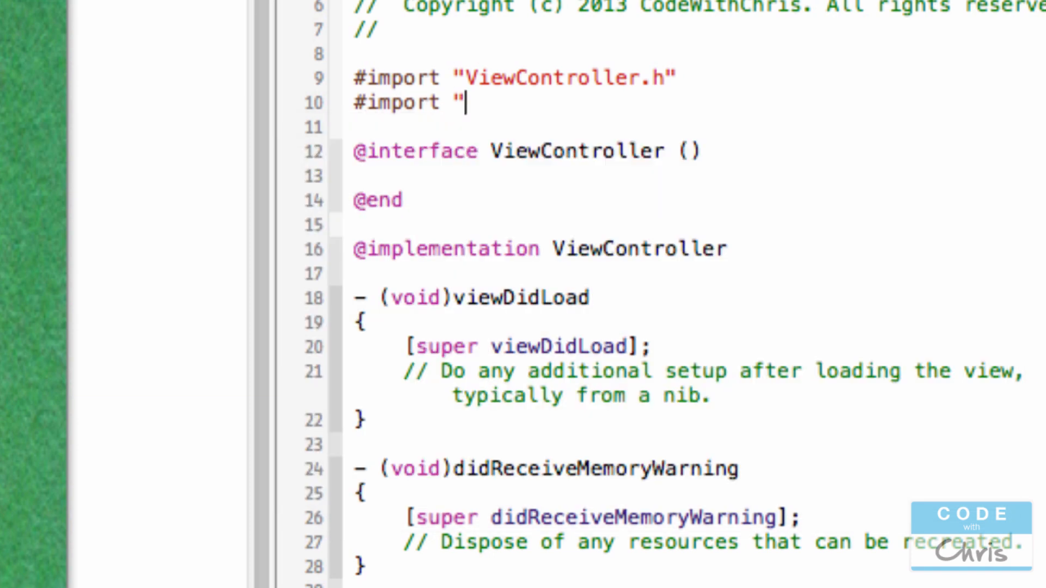
pyautogui.write('DiceDataController.h"')
pyautogui.write('DiceDataController *')
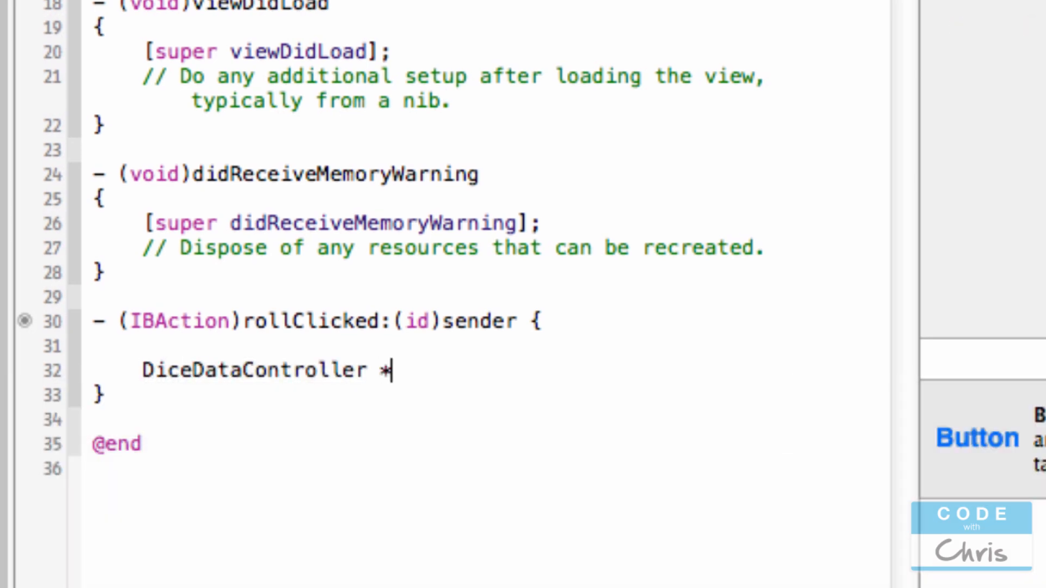
pyautogui.write('diceContro')
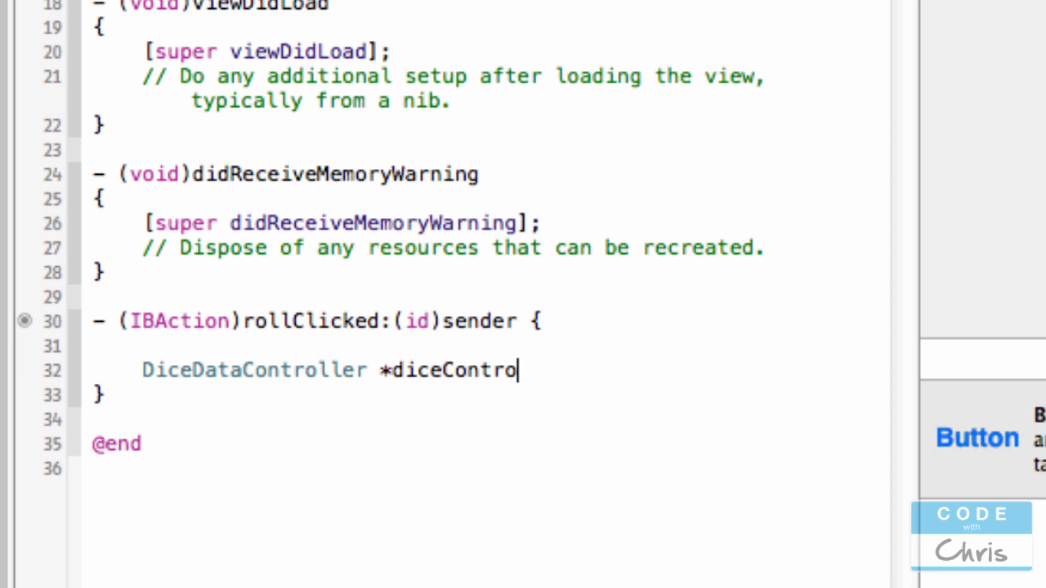
pyautogui.write('ller = [[C]]')
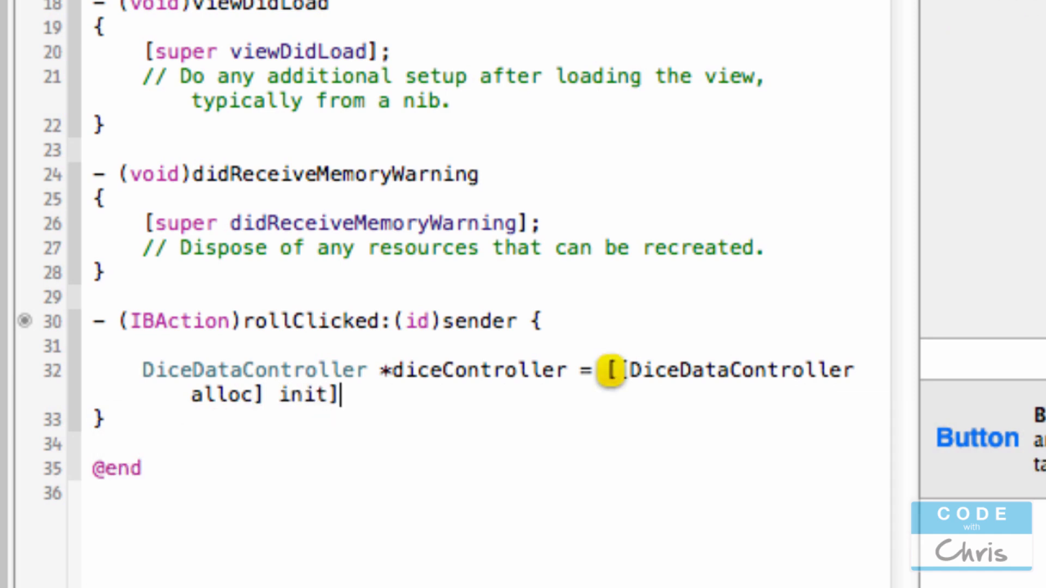
pyautogui.write(';')
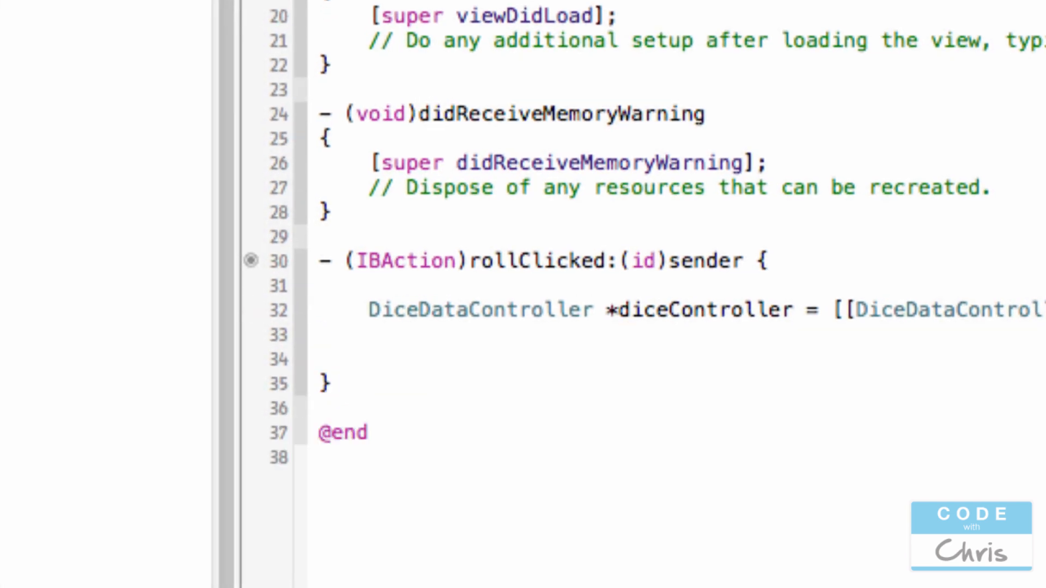
# Declare int firstNumber and secondNumber, each assigned from [diceController getDieNumber].
pyautogui.write('int fir')
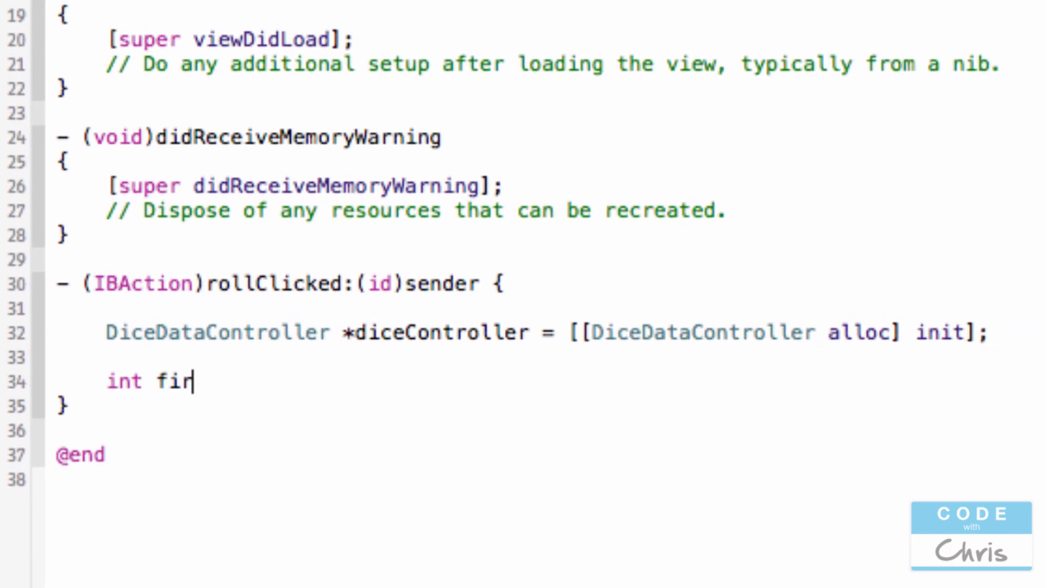
pyautogui.write('stNumber;')
pyautogui.write('int second')
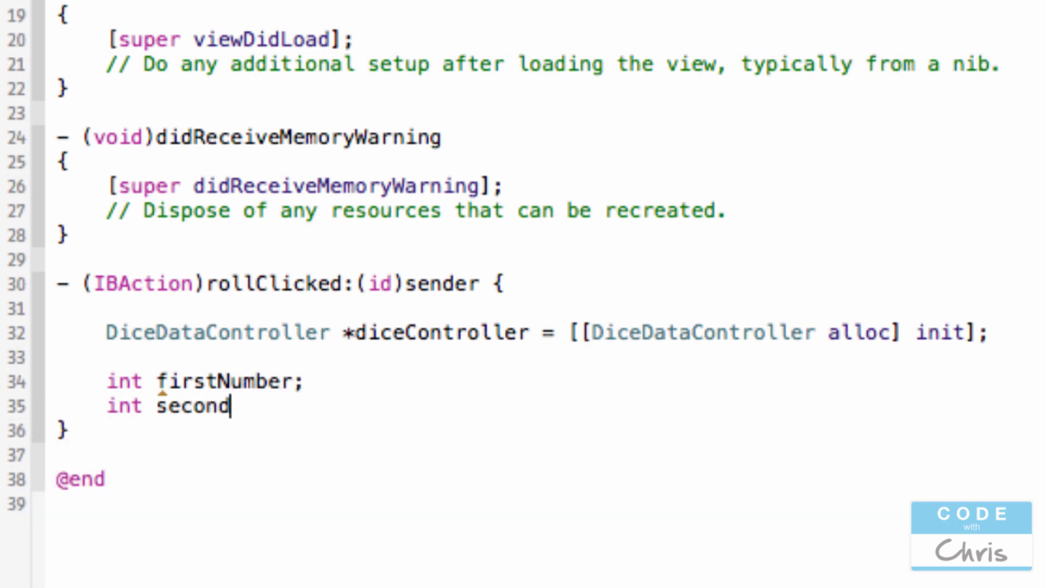
pyautogui.write('Number;')
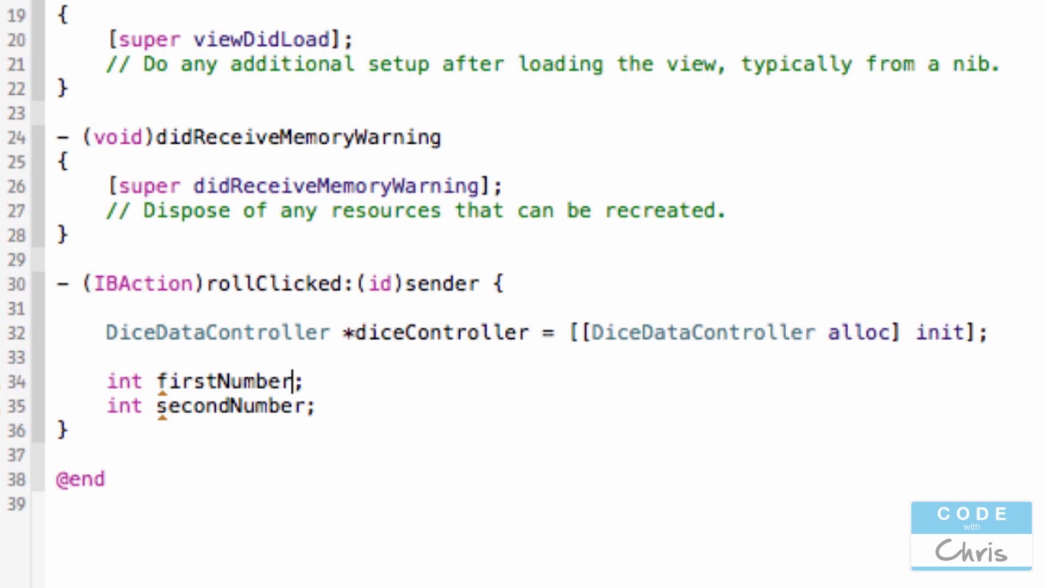
pyautogui.write('= di')
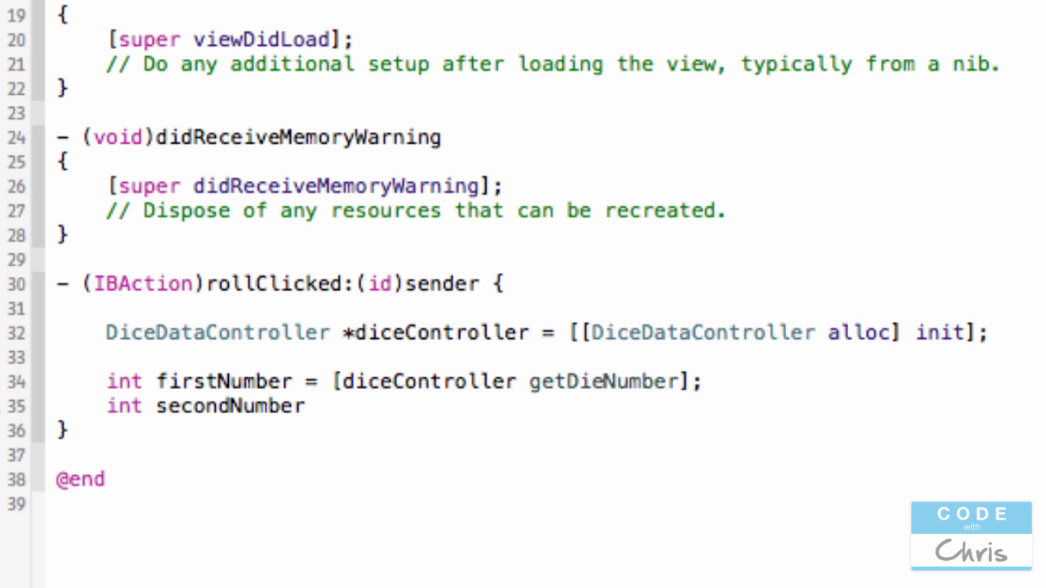
pyautogui.write('= [diceController]')
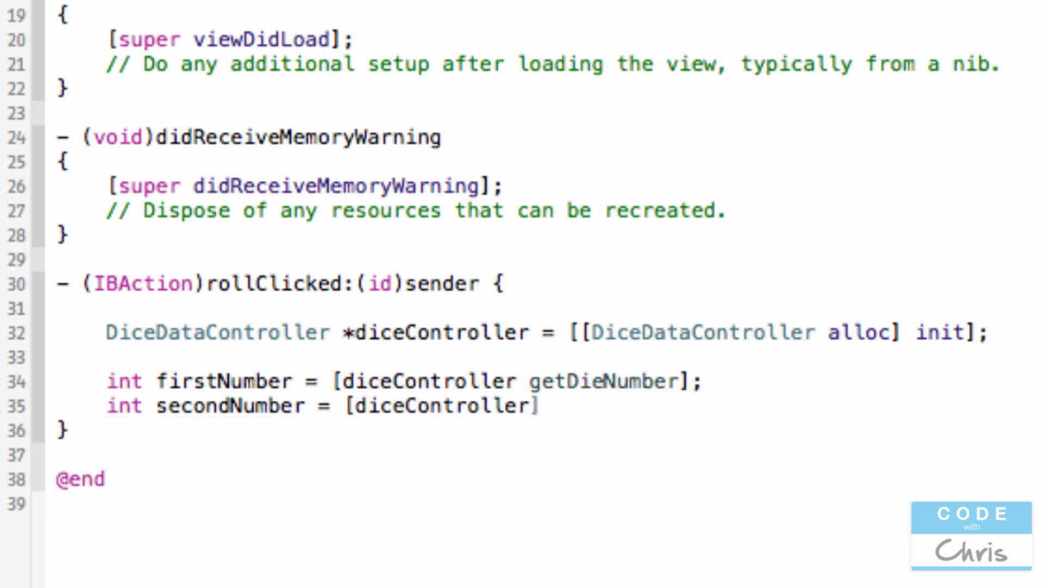
pyautogui.write('di')
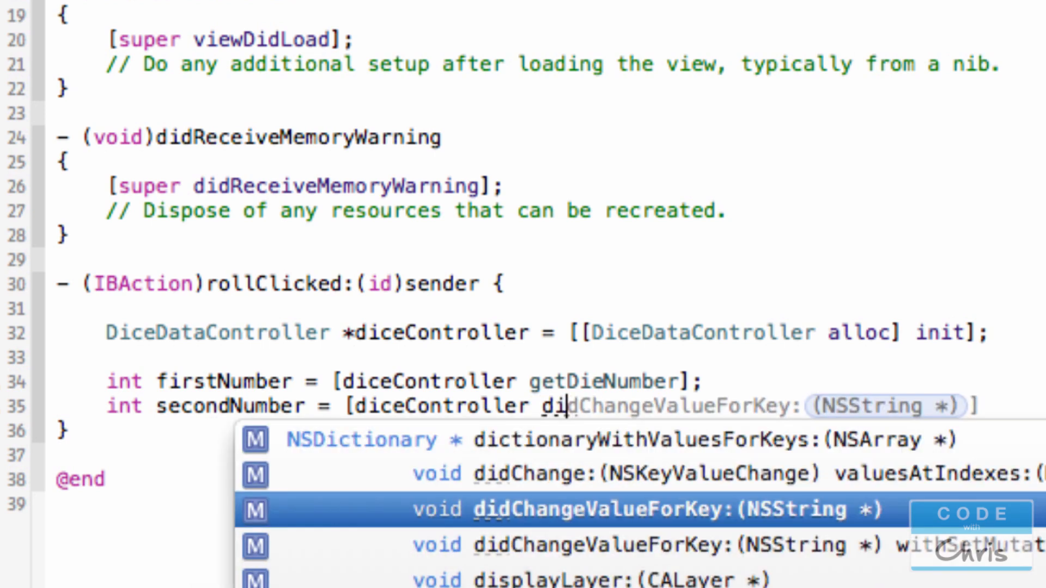
pyautogui.write('get')
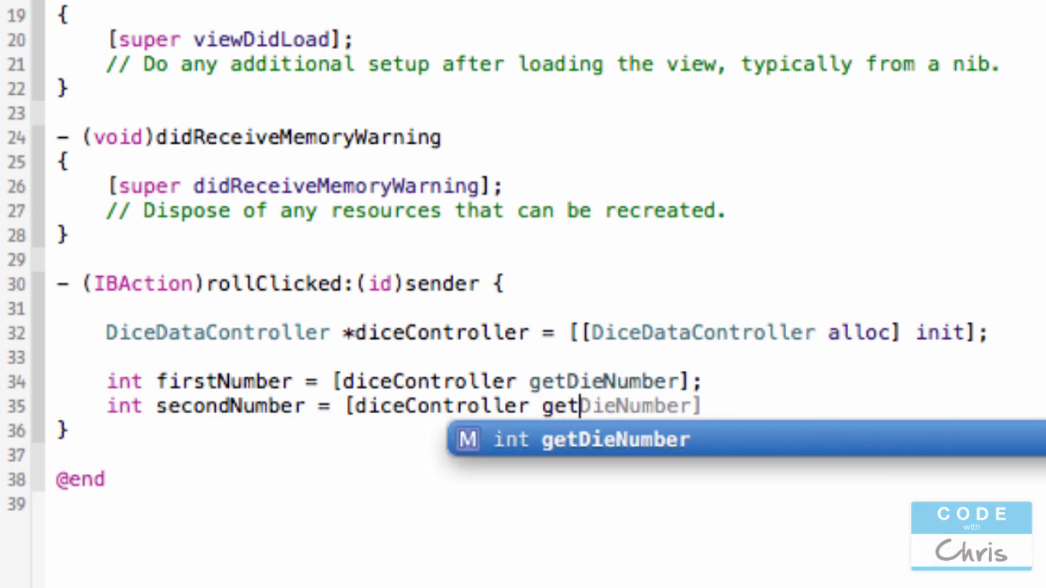
pyautogui.press('return')
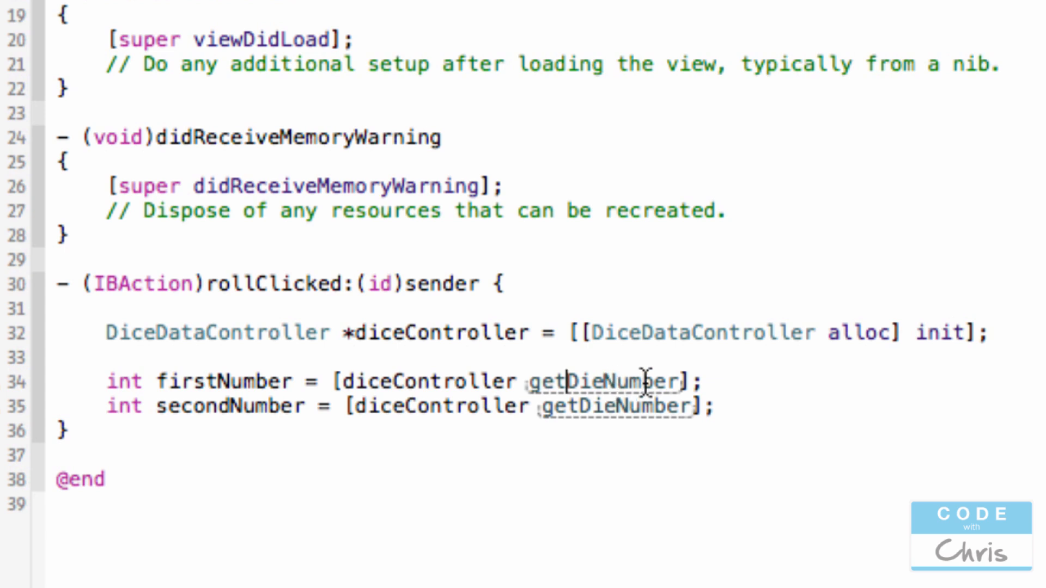
pyautogui.moveTo(227, 381)
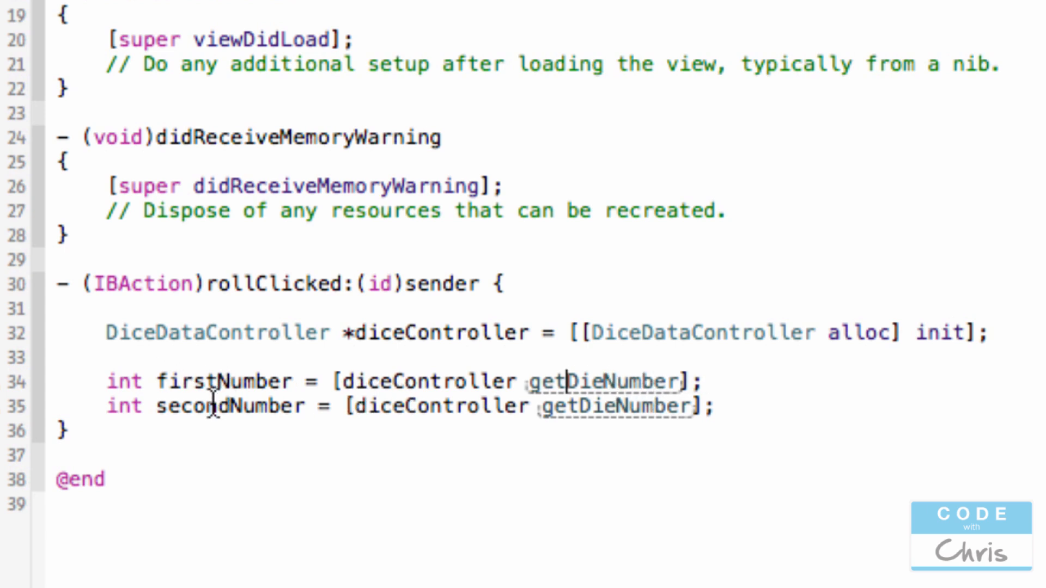
pyautogui.press('Return')
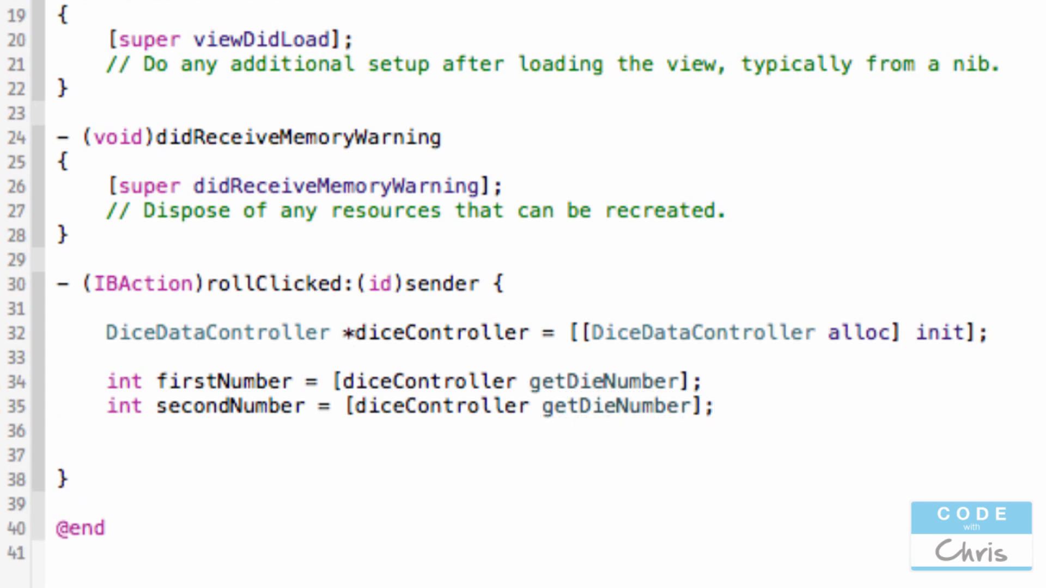
# Add [self.firstDieView showDieNumber:firstNumber]; below the getDieNumber lines.
pyautogui.click(105, 454)
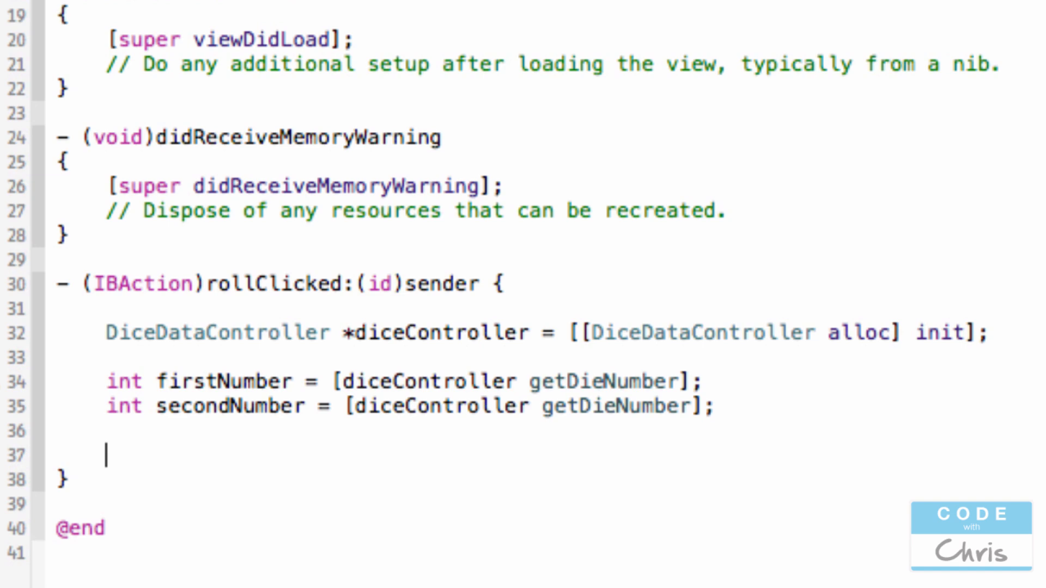
pyautogui.scroll(3)
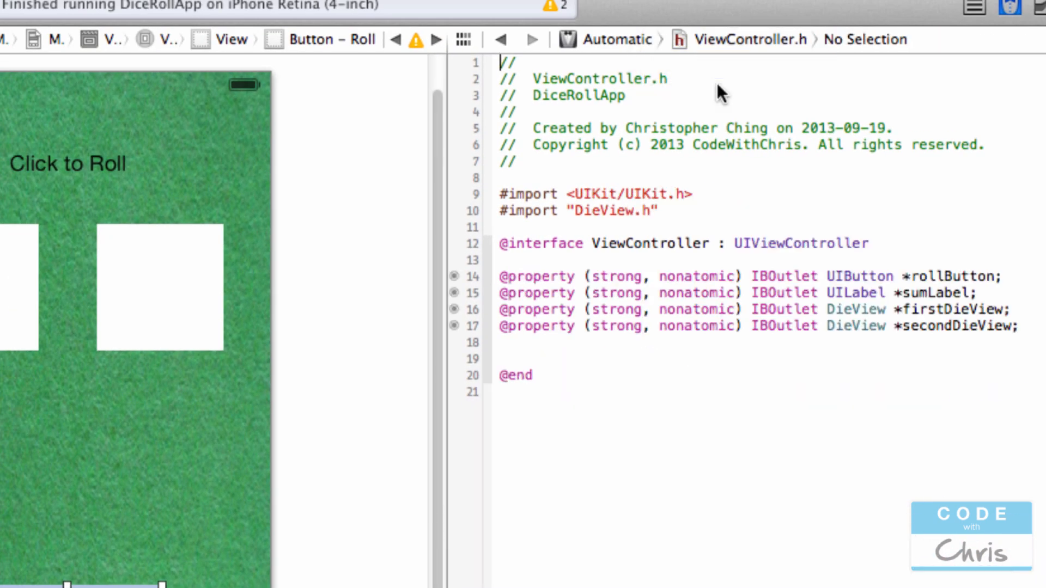
pyautogui.click(934, 292)
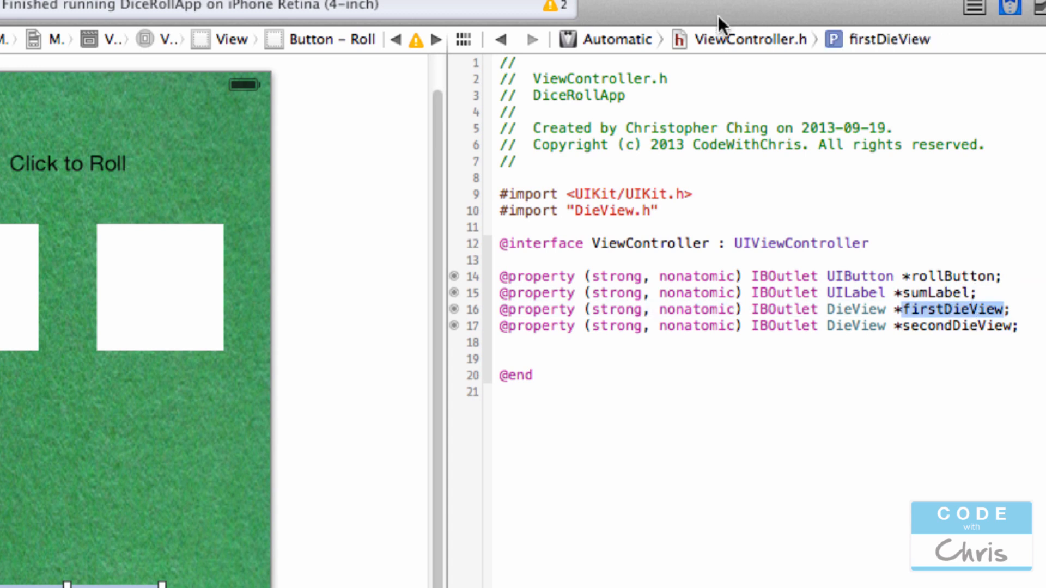
pyautogui.moveTo(721, 113)
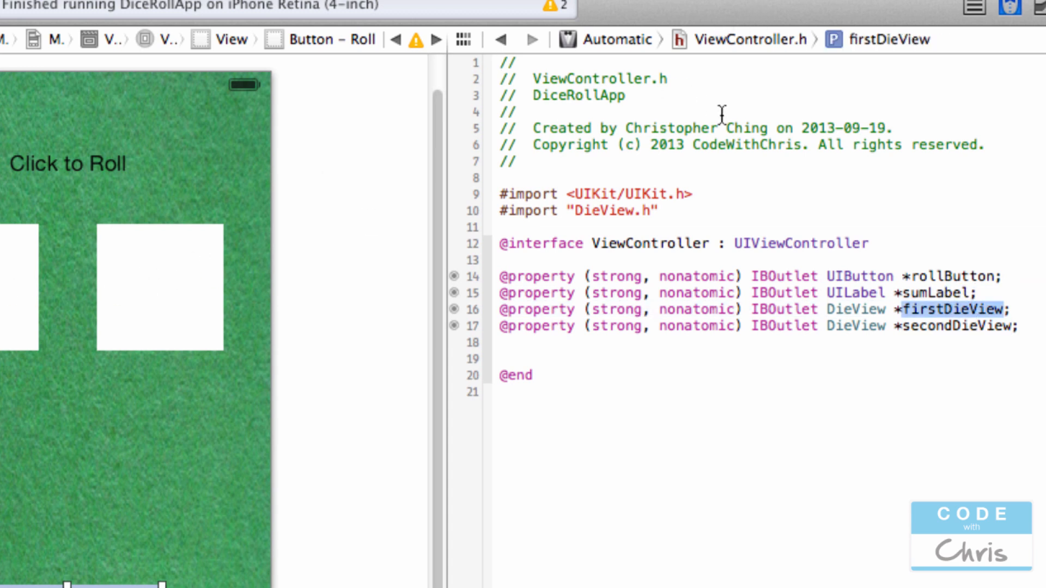
pyautogui.moveTo(752, 20)
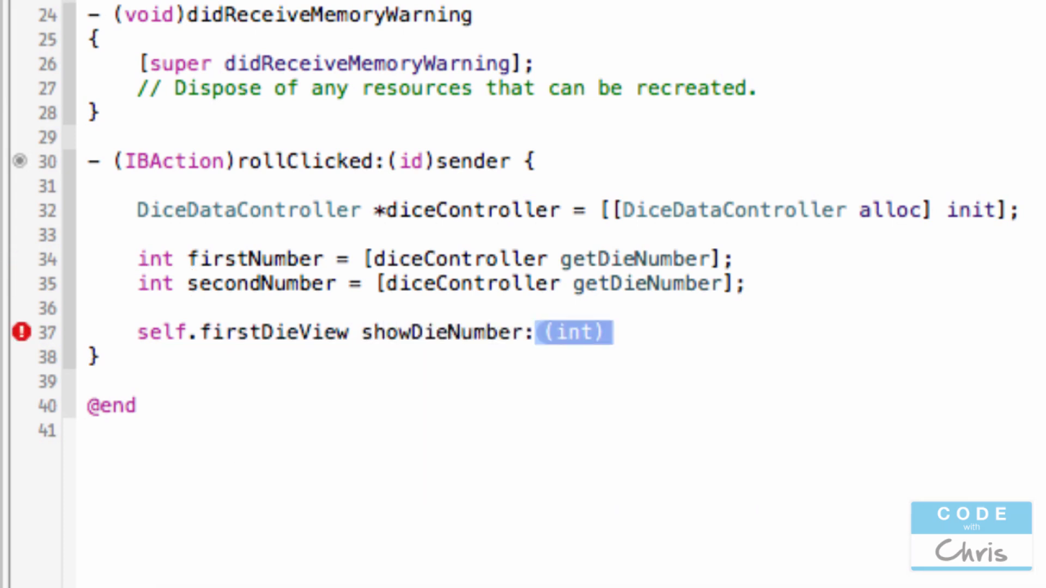
pyautogui.write('firstNumber')
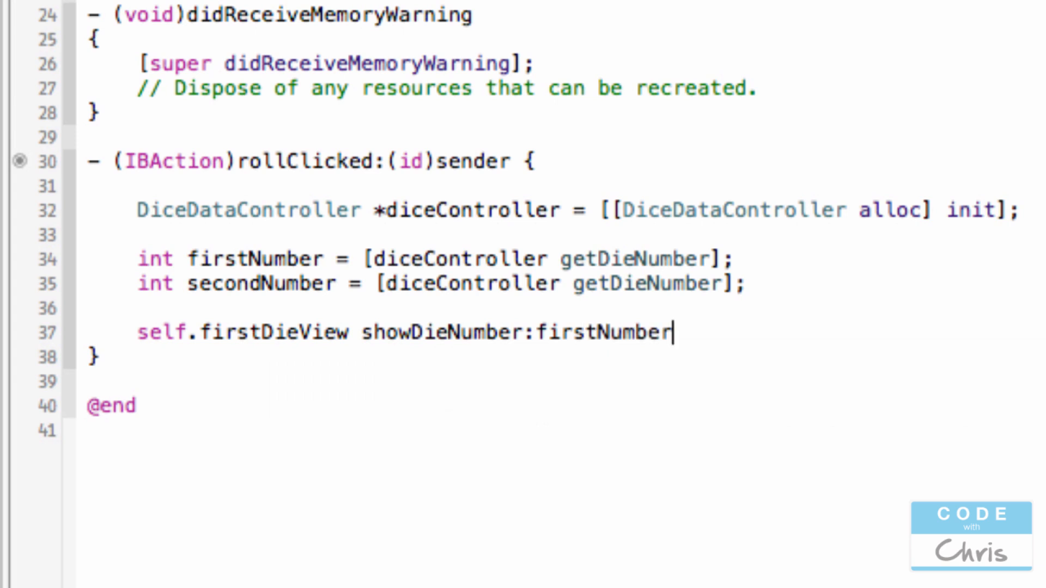
pyautogui.write('];')
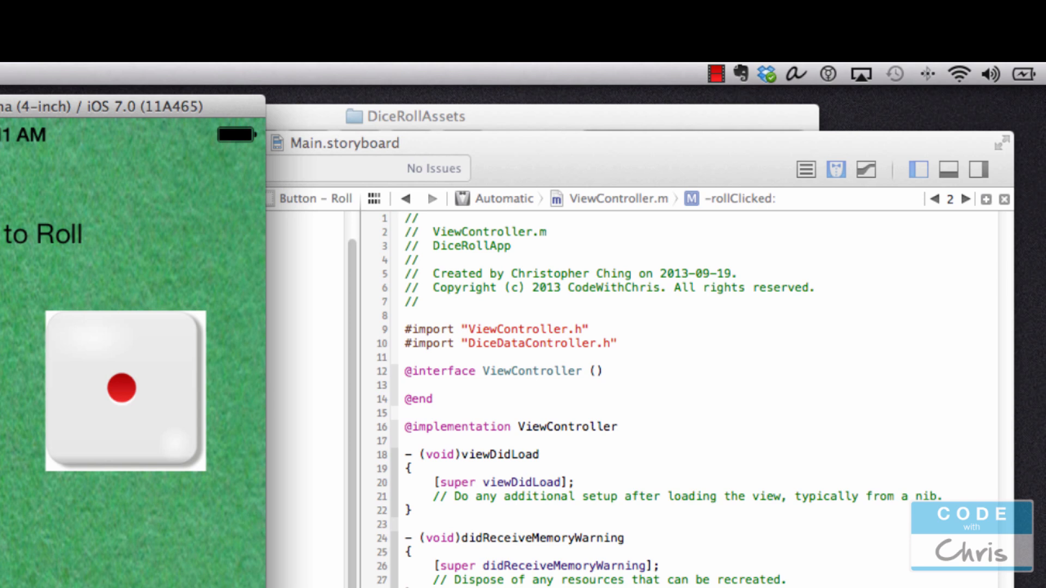
pyautogui.moveTo(57, 472)
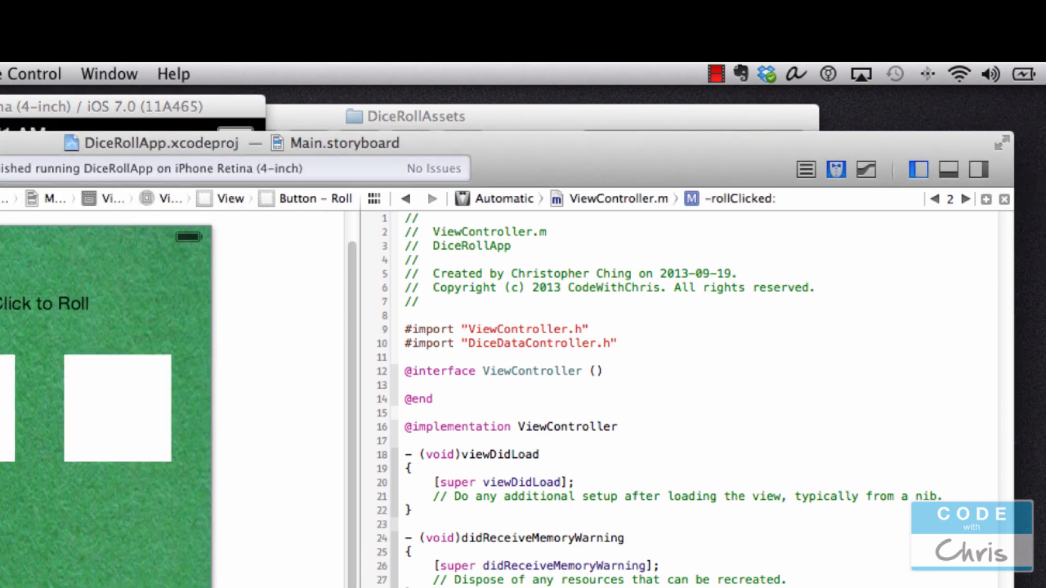
# Show ViewController.h in the assistant editor to check the sumLabel outlet name.
pyautogui.click(619, 198)
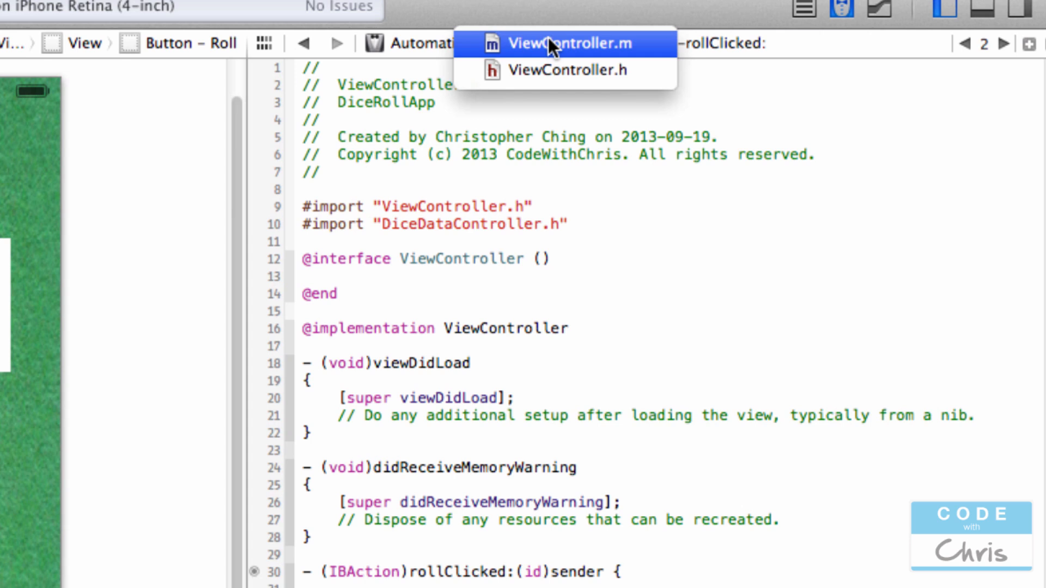
pyautogui.click(549, 70)
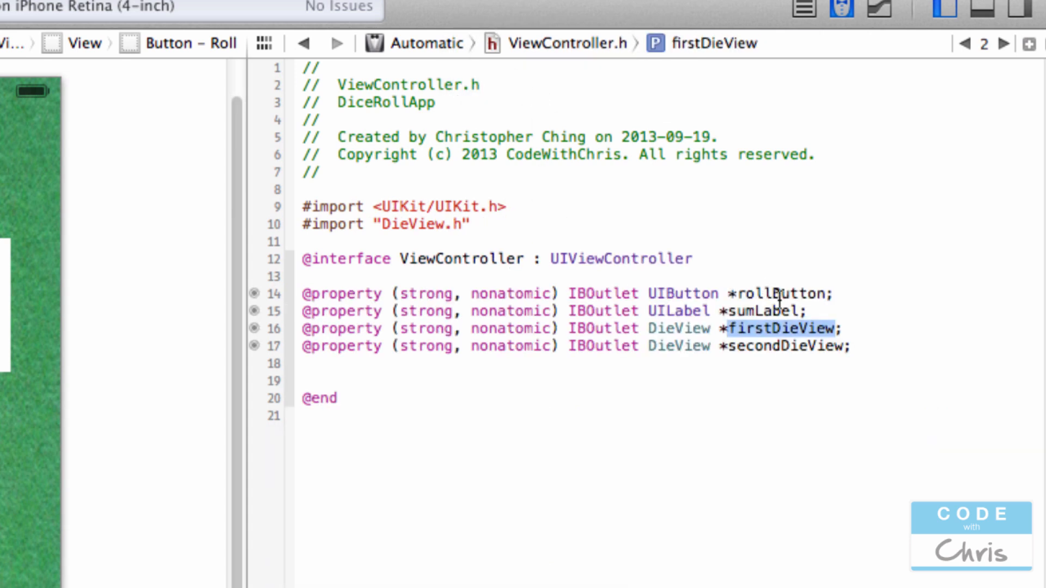
pyautogui.click(763, 311)
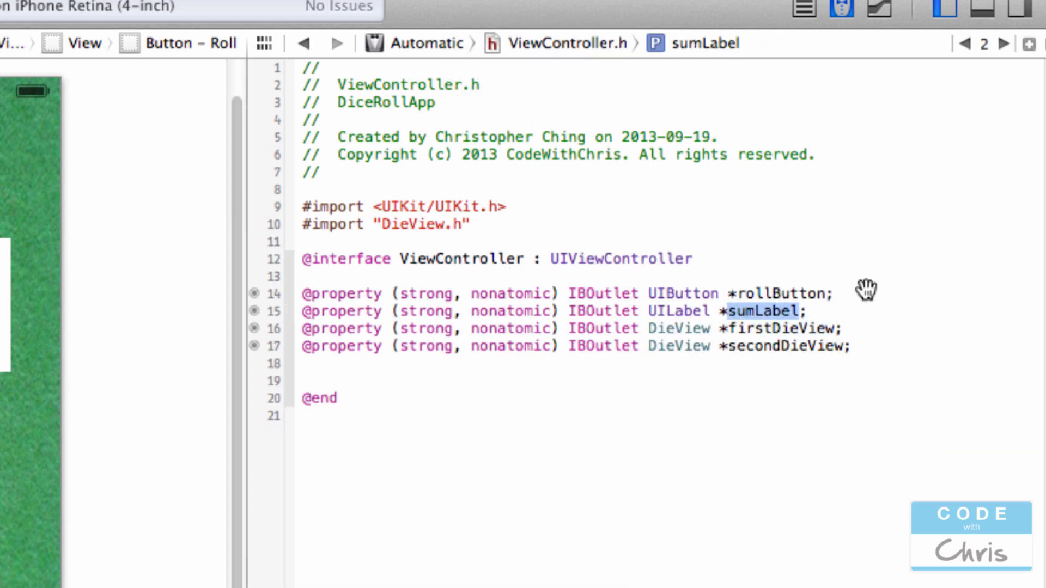
pyautogui.click(563, 44)
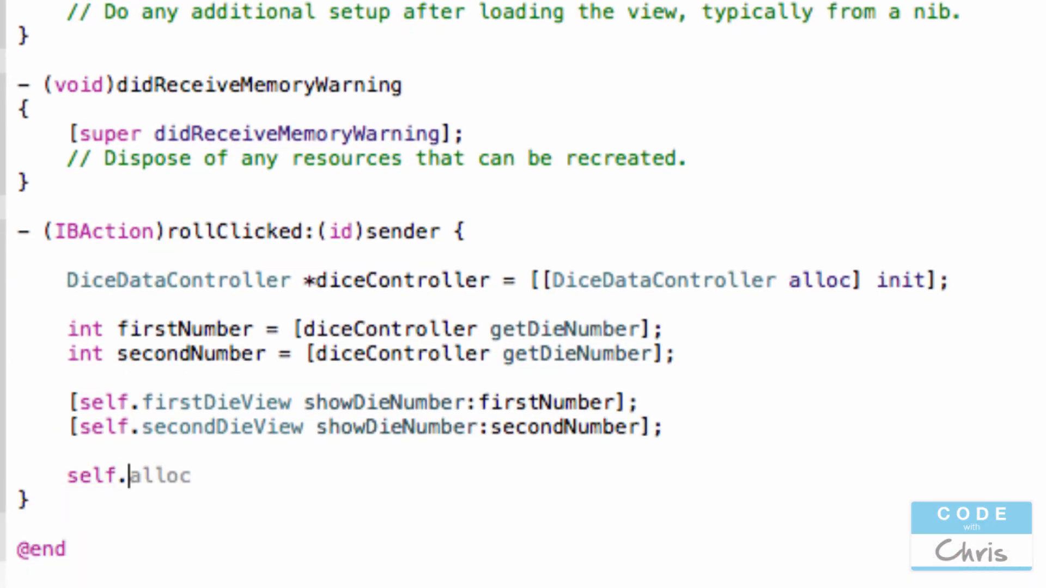
# Set self.sumLabel.text to @"The sum is %d" formatted with firstNumber + secondNumber.
pyautogui.write('sumLabel')
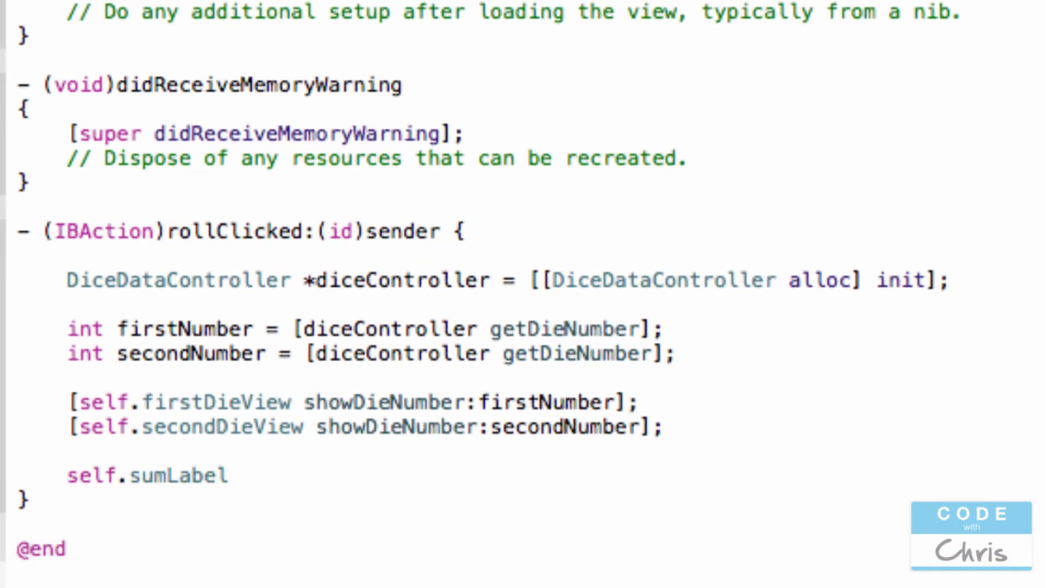
pyautogui.write('.text')
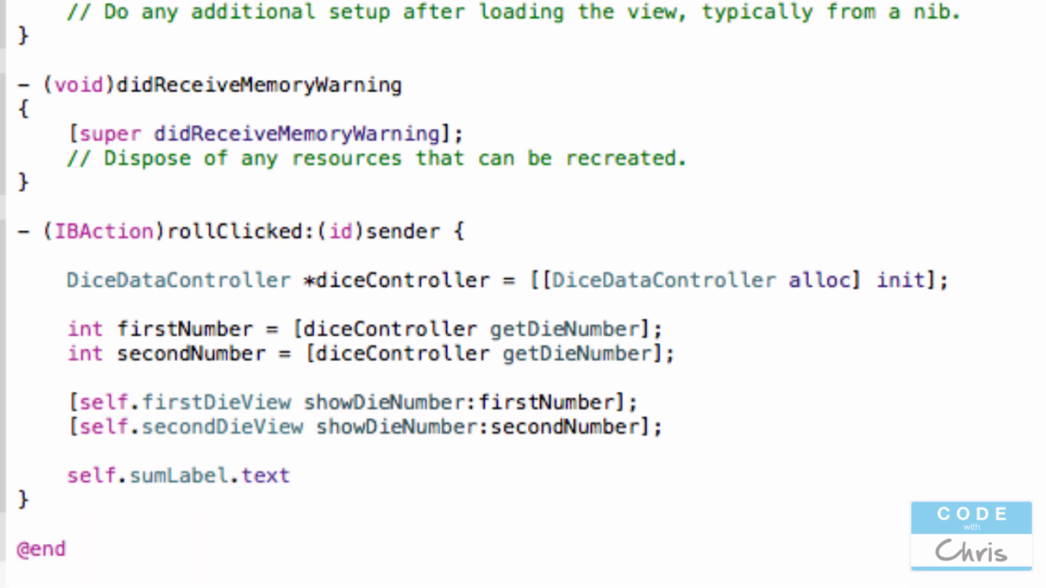
pyautogui.click(296, 476)
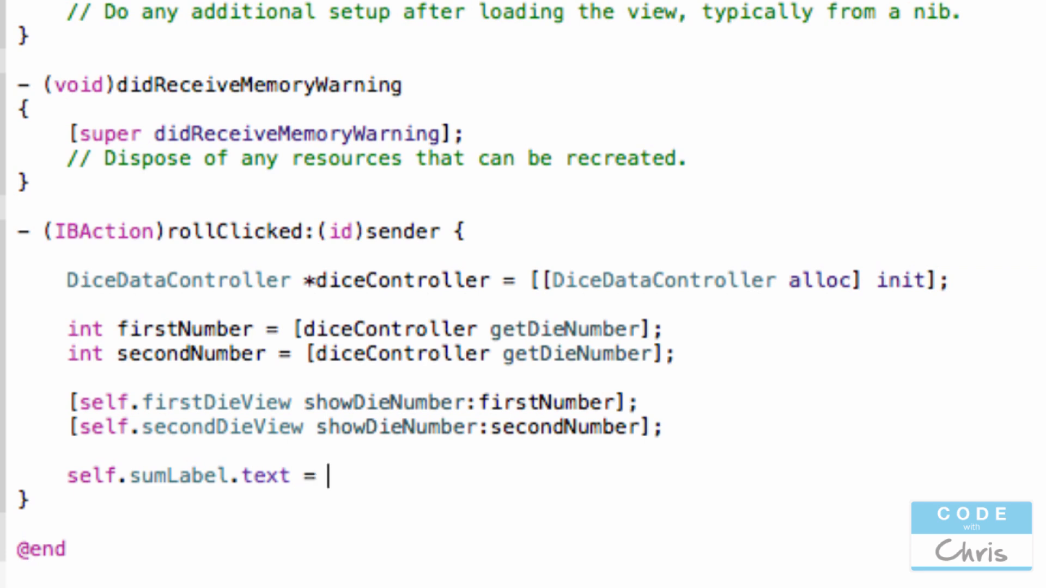
pyautogui.write('[NSString stringWithFormat:@"')
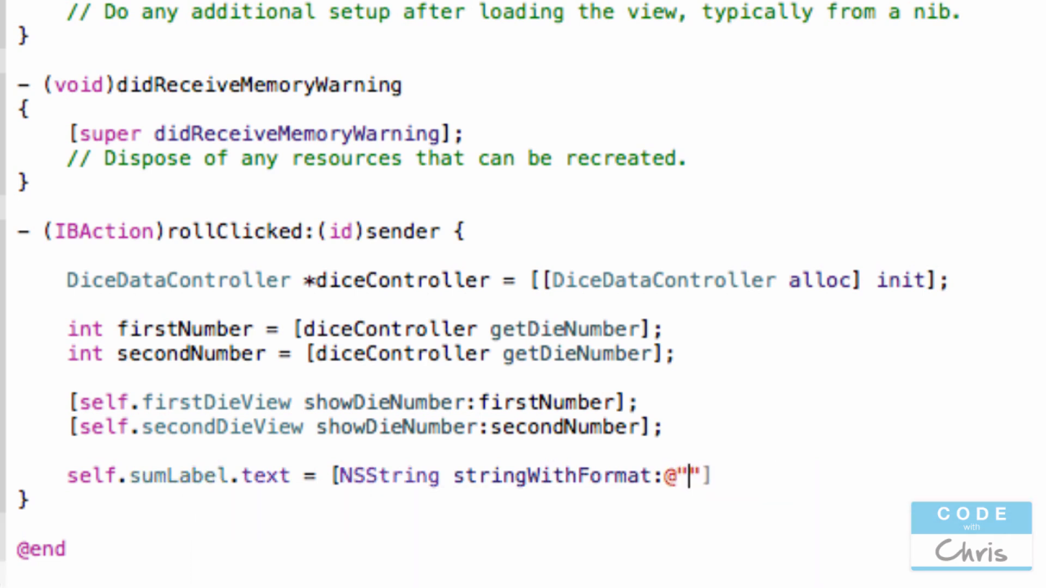
pyautogui.write('The sum i')
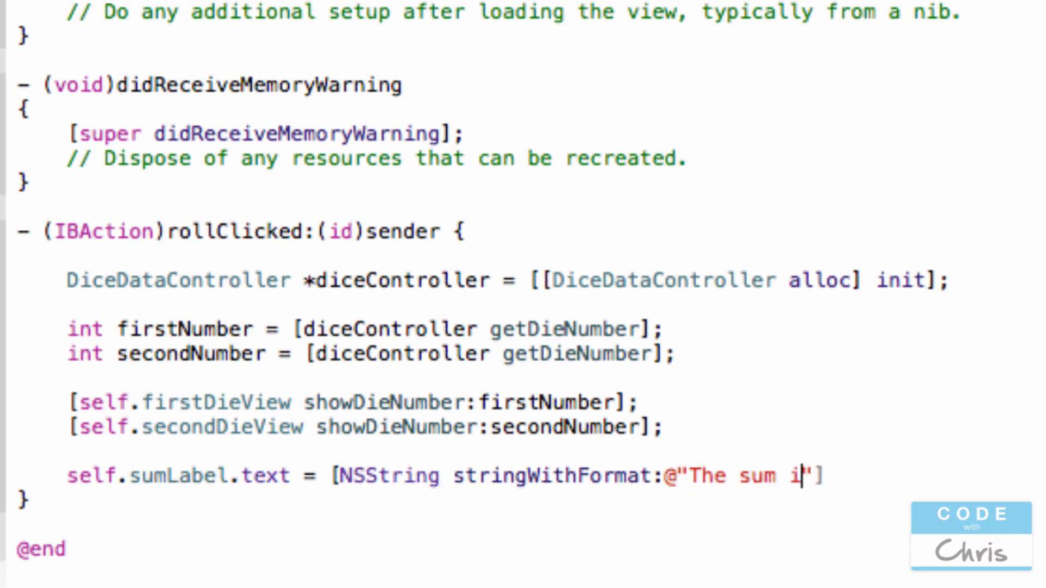
pyautogui.write('s %d')
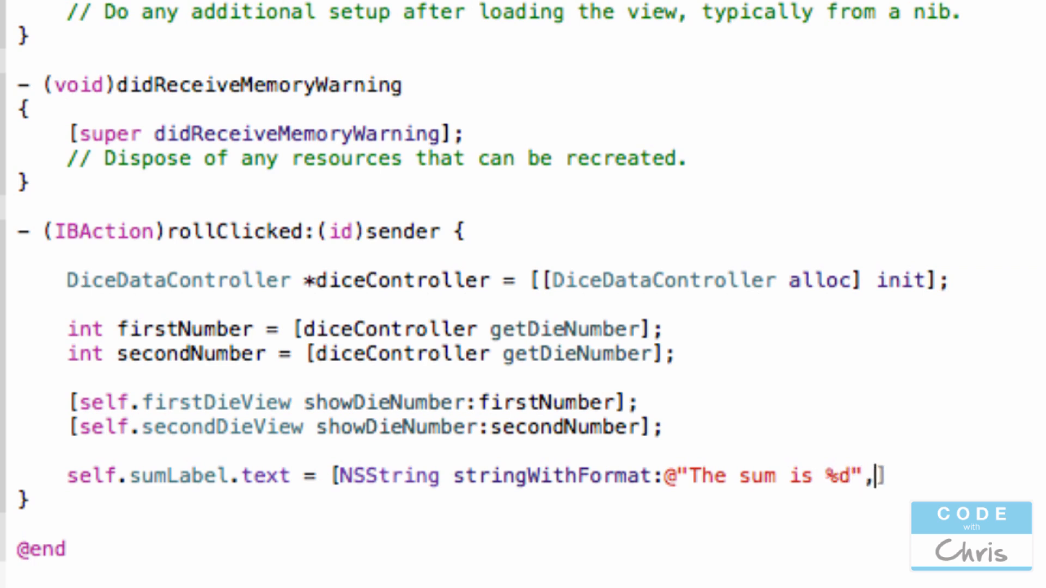
pyautogui.write(']')
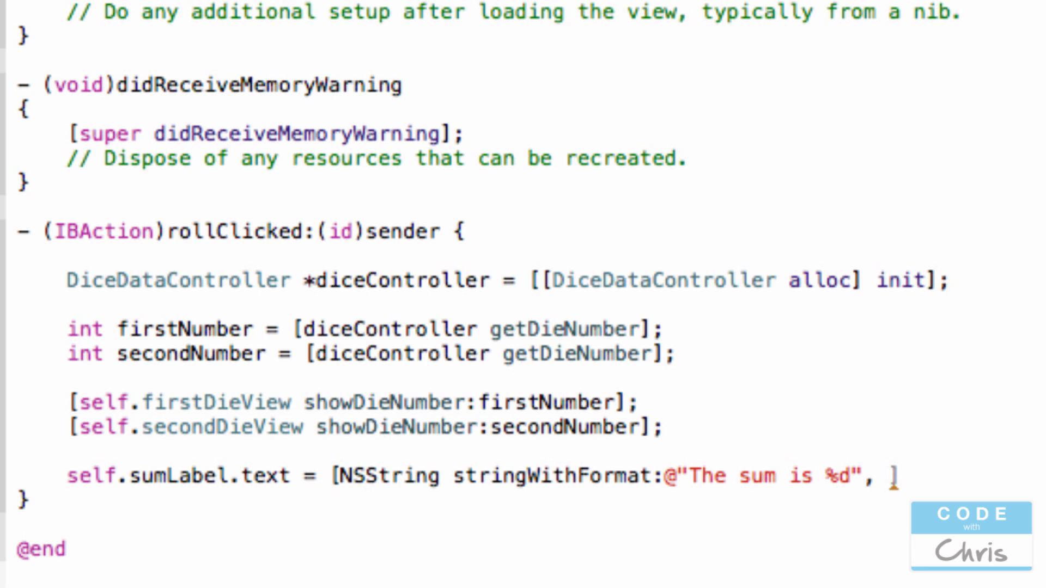
pyautogui.write('firstNumber')
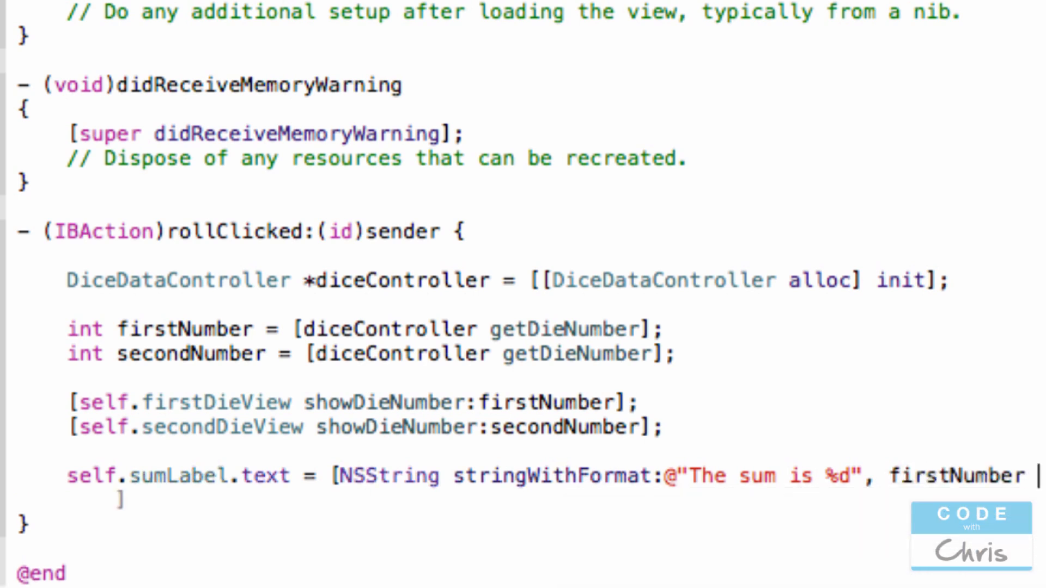
pyautogui.write('+ secondNumber]')
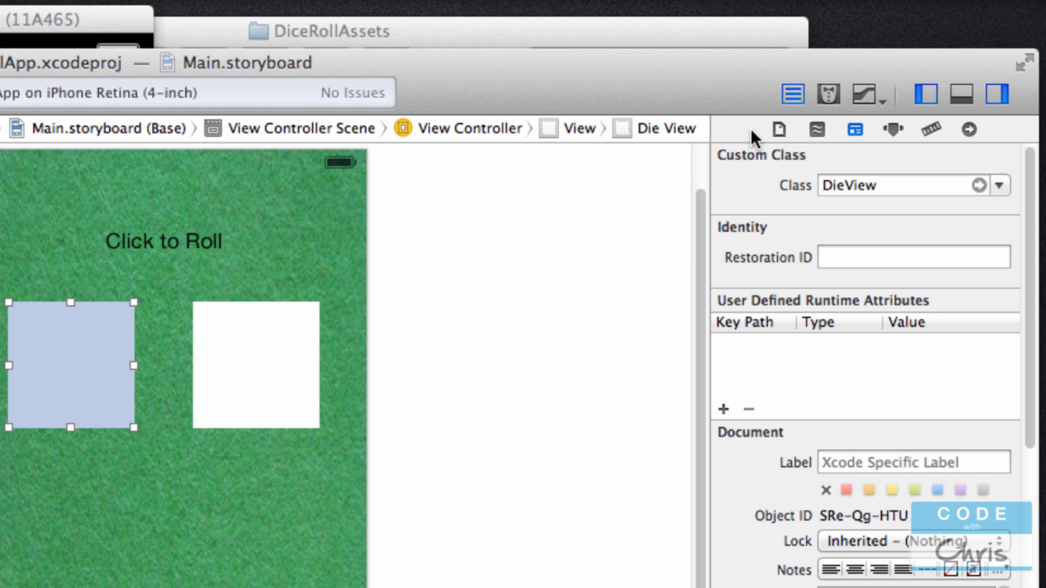
pyautogui.moveTo(889, 128)
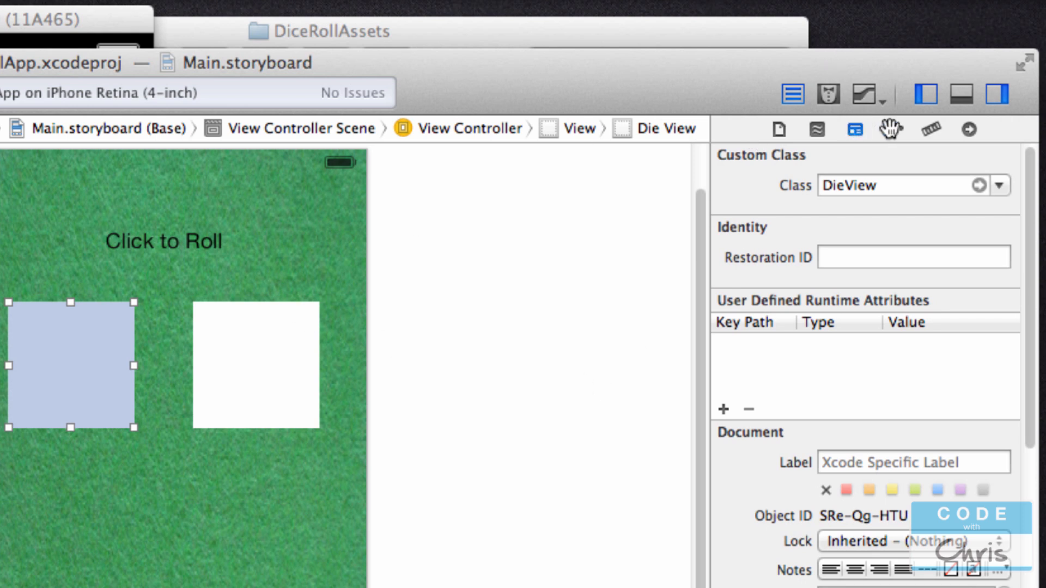
# Show the first die view's Attributes inspector, with background left as White Color.
pyautogui.click(931, 130)
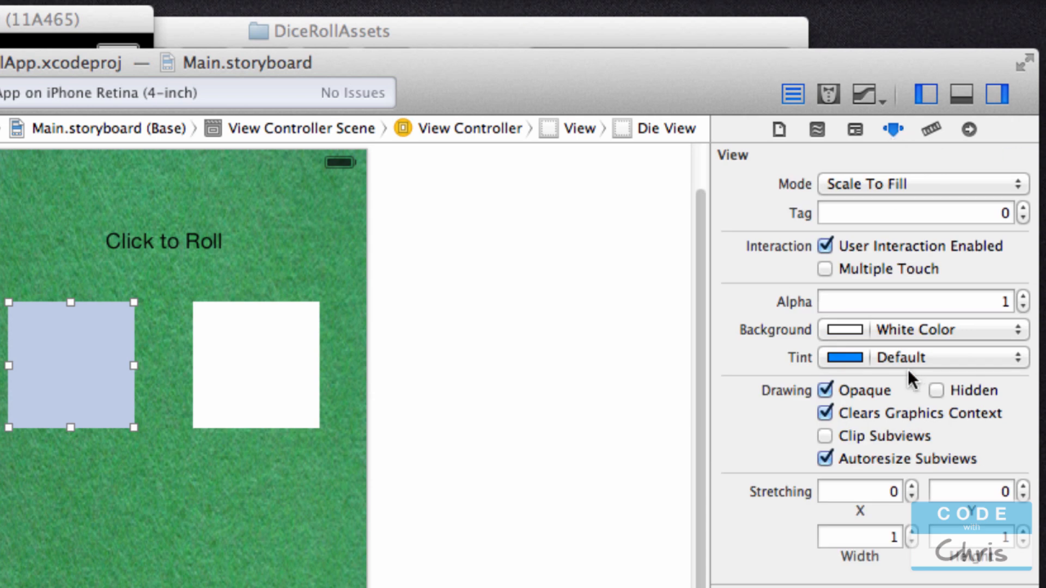
pyautogui.moveTo(152, 350)
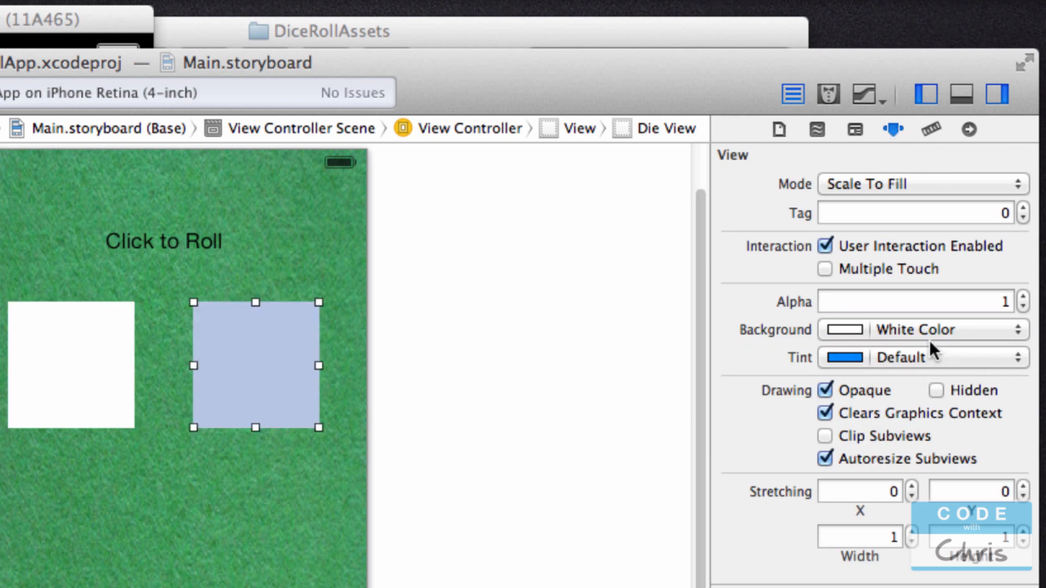
pyautogui.moveTo(853, 332)
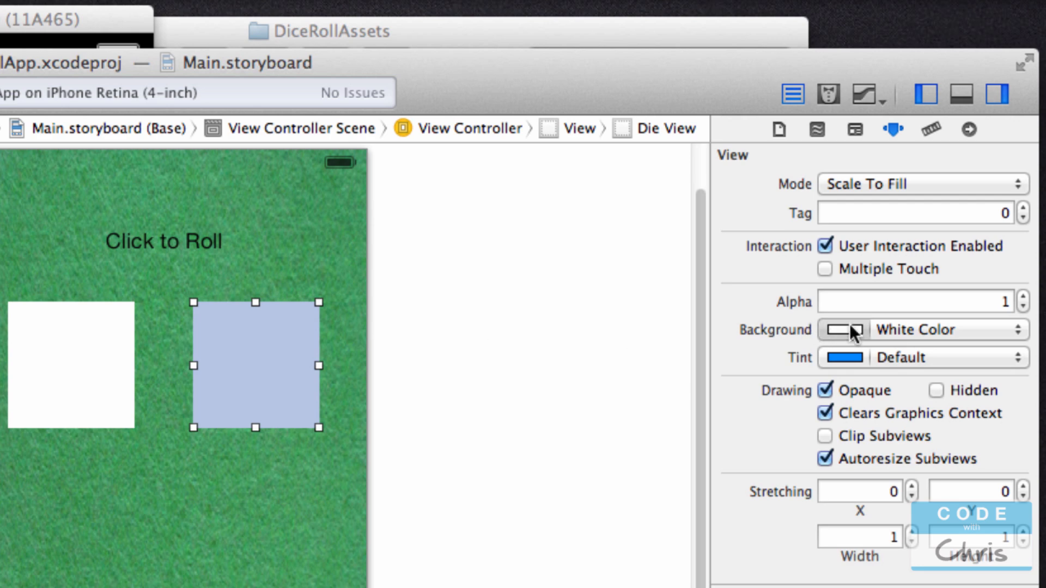
pyautogui.moveTo(977, 290)
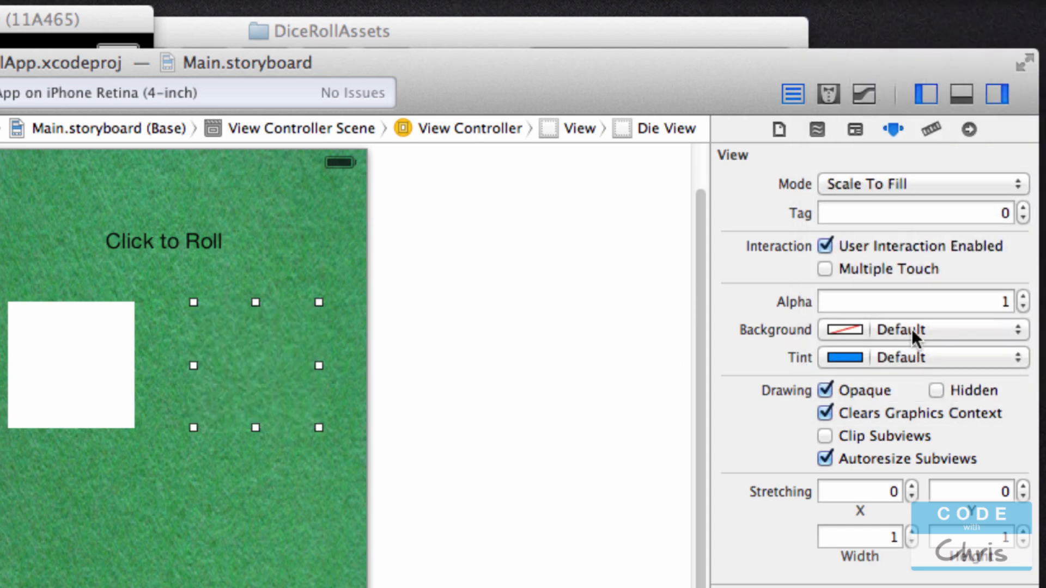
pyautogui.moveTo(558, 363)
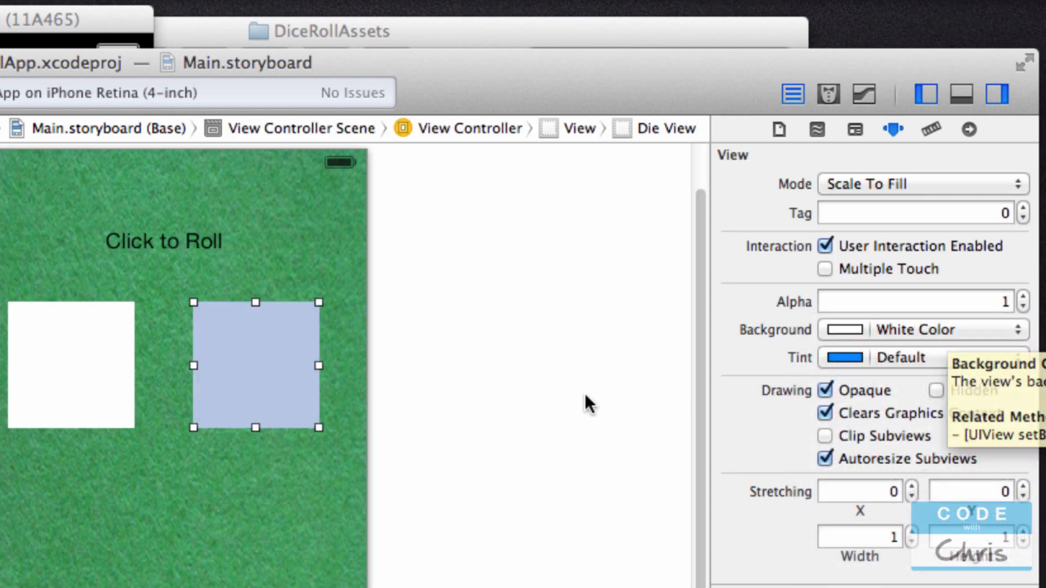
# Open DieView.m and begin a self.backgroundColor = [UI... line in initWithCoder:.
pyautogui.click(95, 288)
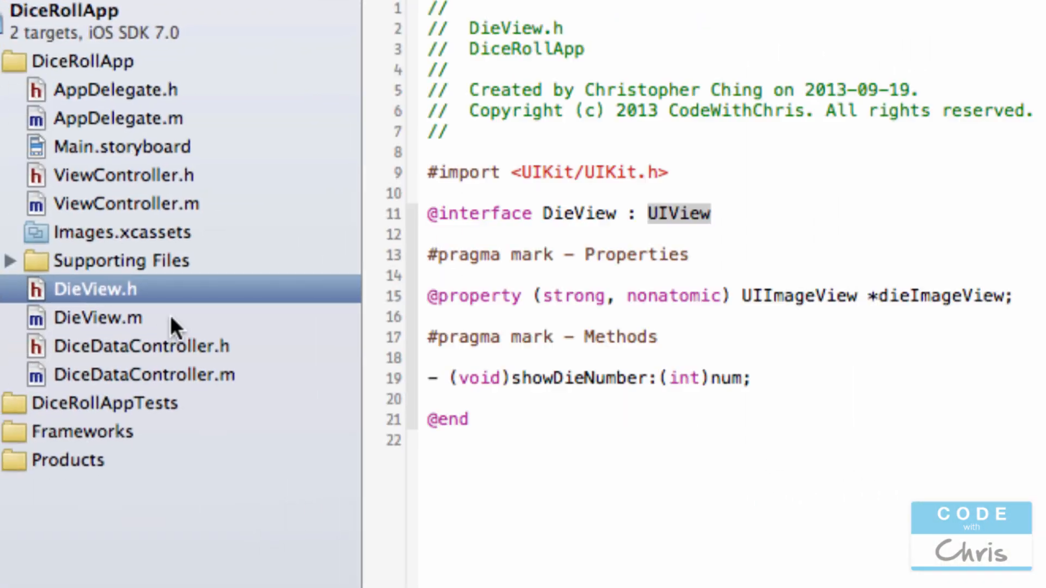
pyautogui.click(97, 317)
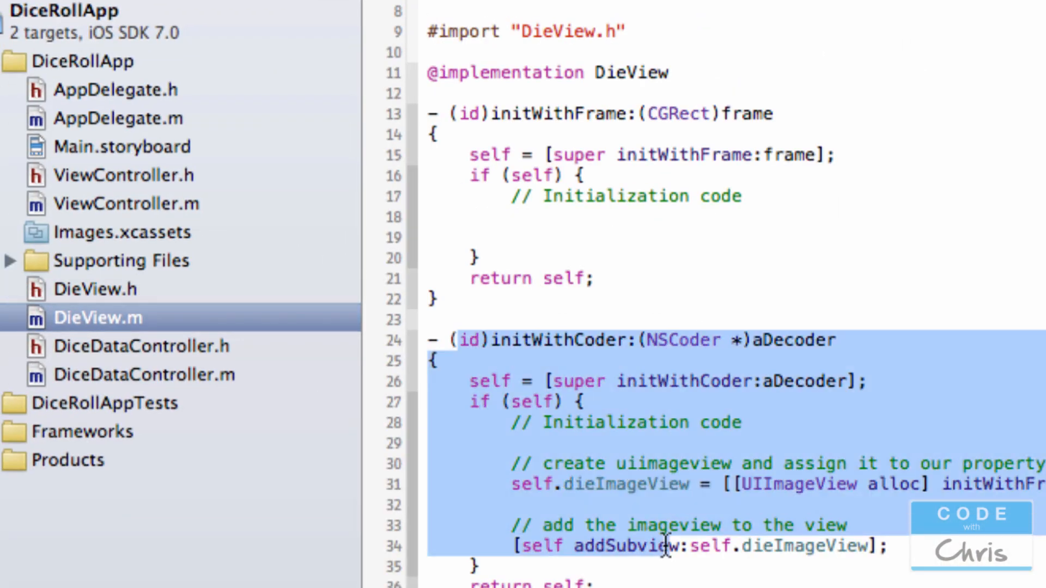
pyautogui.click(895, 430)
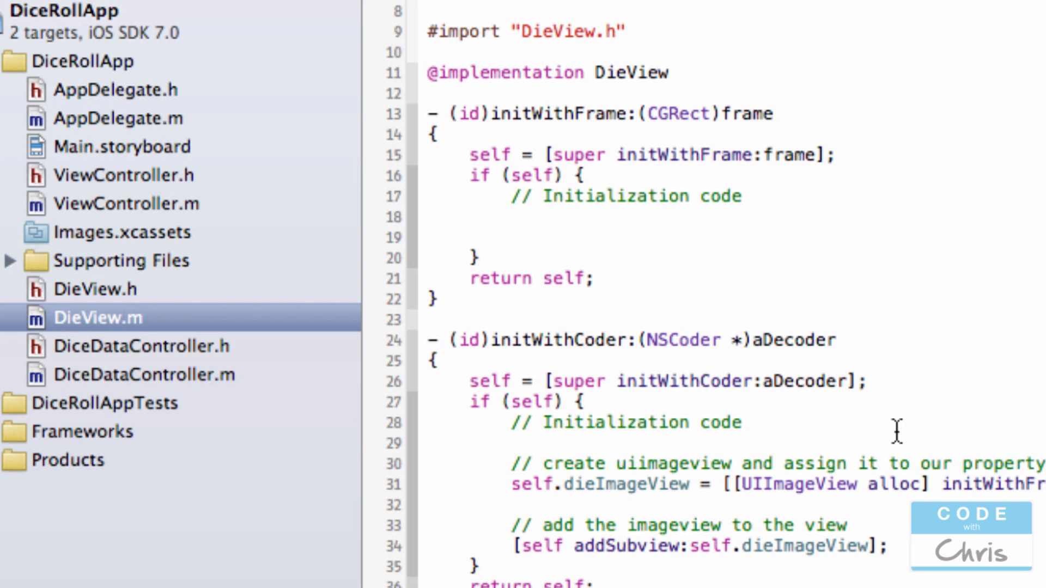
pyautogui.write('self.backgroundColor')
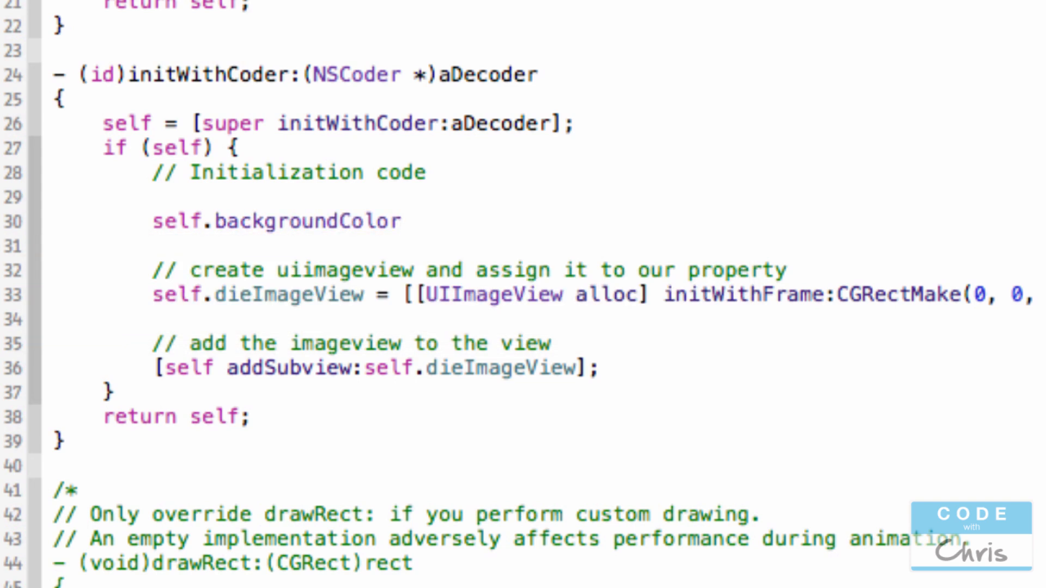
pyautogui.write('= [UI')
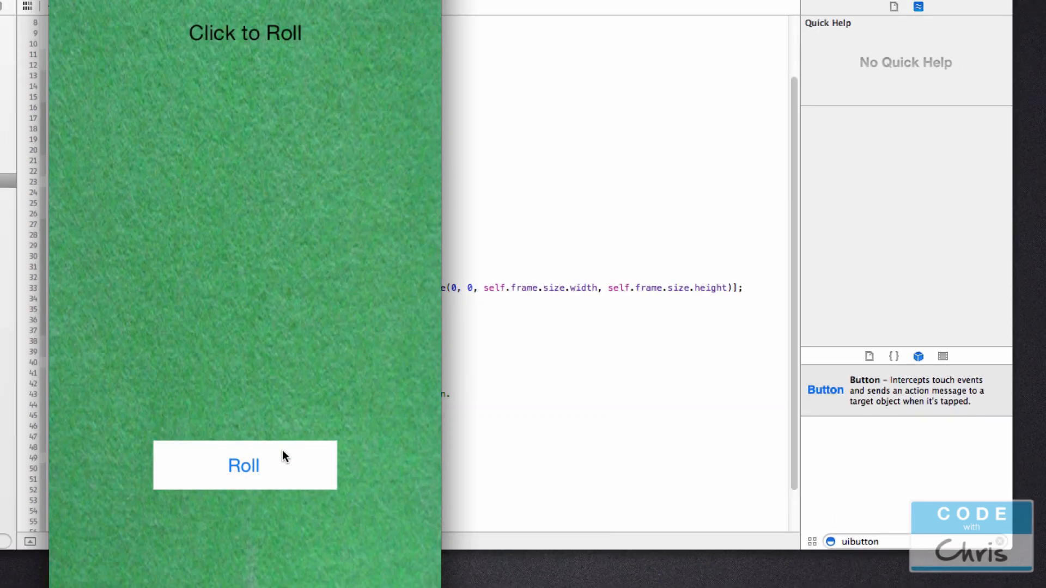
# Tap Roll twice in the Simulator, ending with 'The sum is 4'.
pyautogui.click(244, 464)
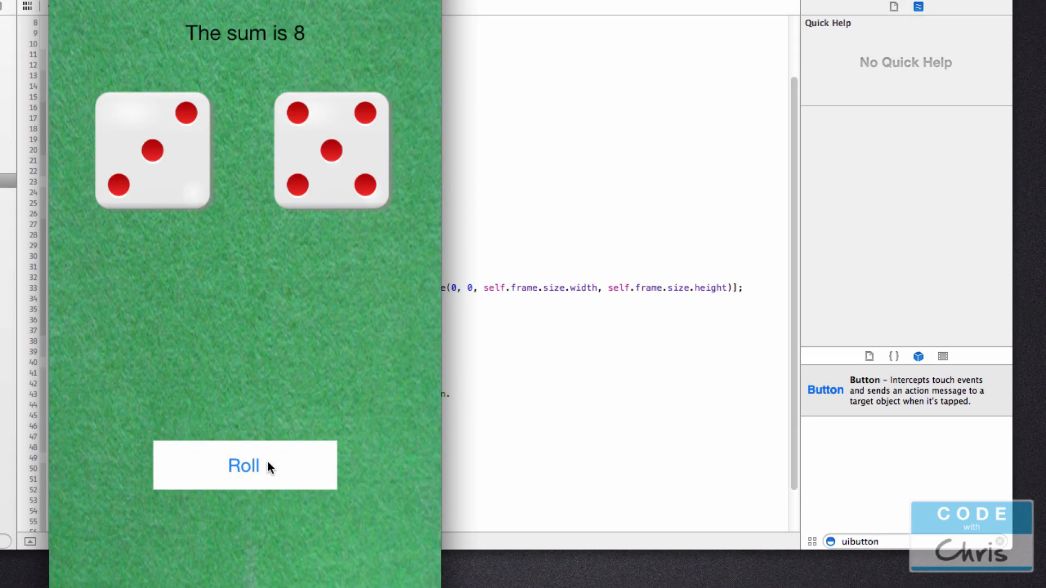
pyautogui.click(244, 465)
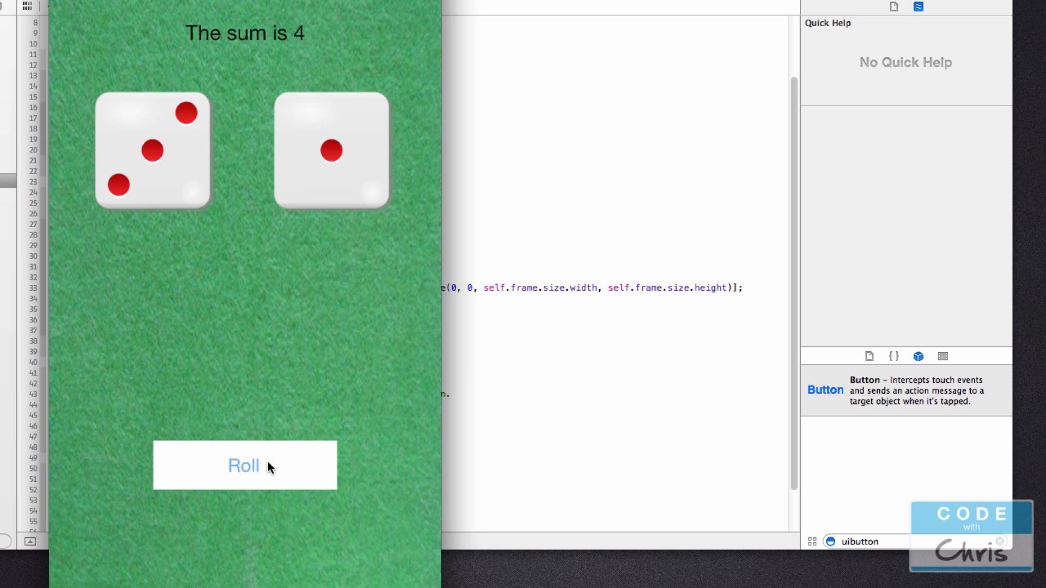